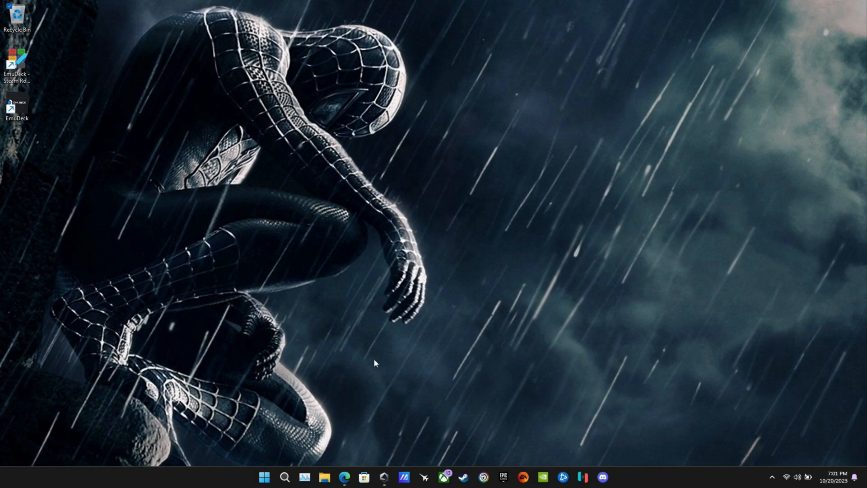
{"action": "mouse_move", "coordinate": [632, 453]}
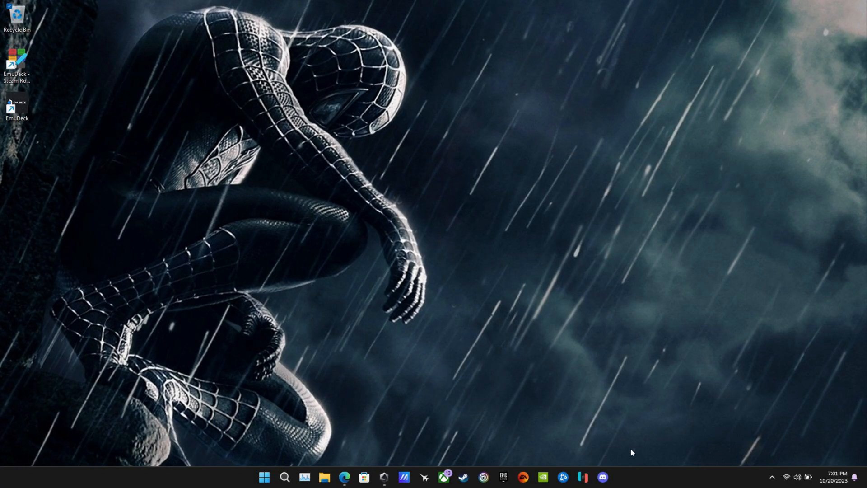
{"action": "mouse_move", "coordinate": [566, 430]}
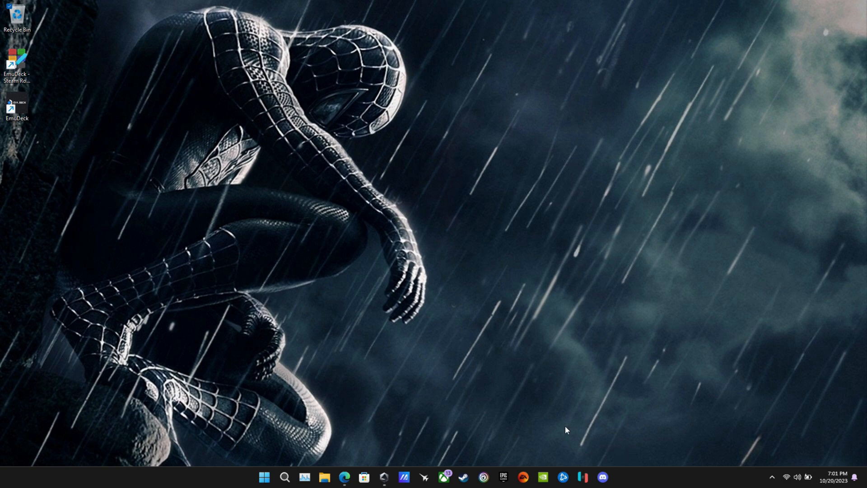
Download the Chiaki-win_x64-VC-Qt6-2.1.1-nlz242-release2 zip and dismiss the downloads list
{"action": "left_click", "coordinate": [345, 477]}
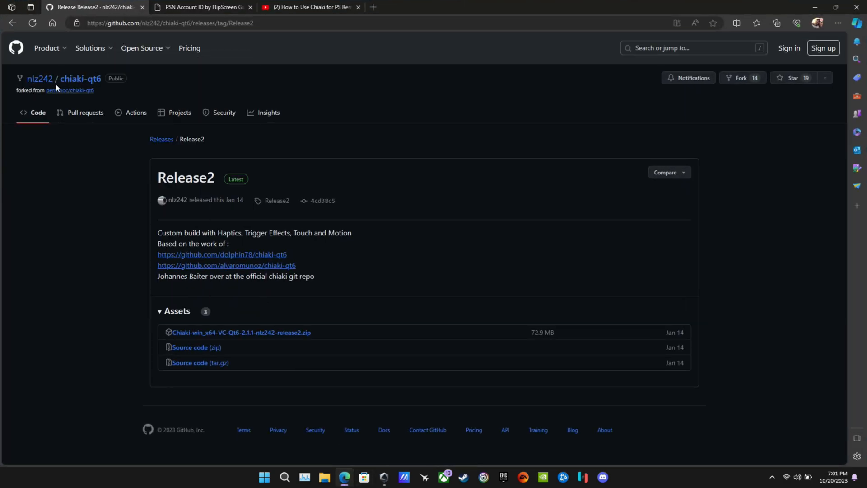
{"action": "mouse_move", "coordinate": [131, 90]}
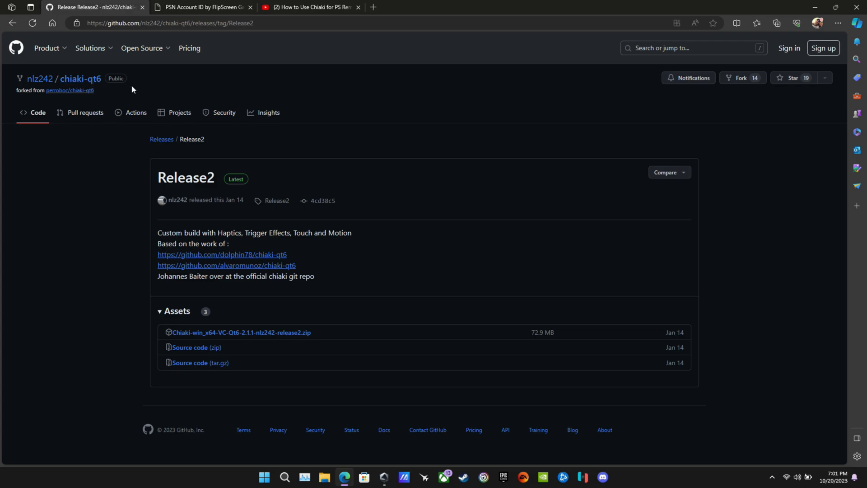
{"action": "mouse_move", "coordinate": [313, 237]}
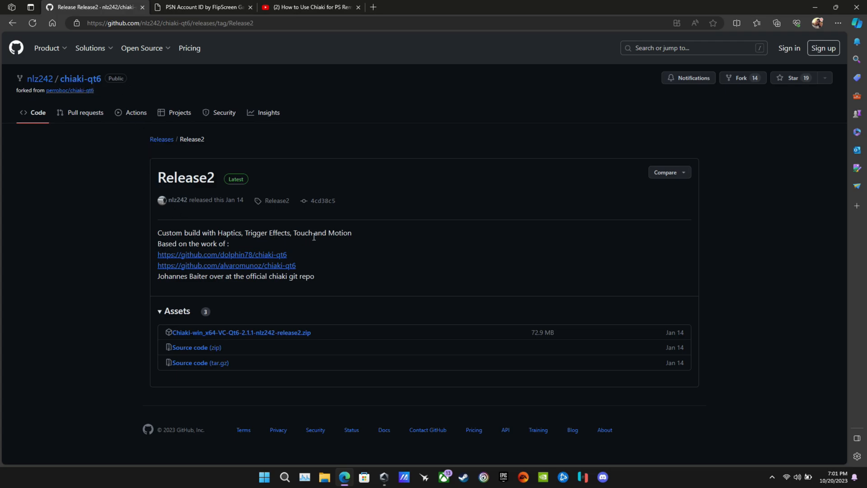
{"action": "mouse_move", "coordinate": [316, 274]}
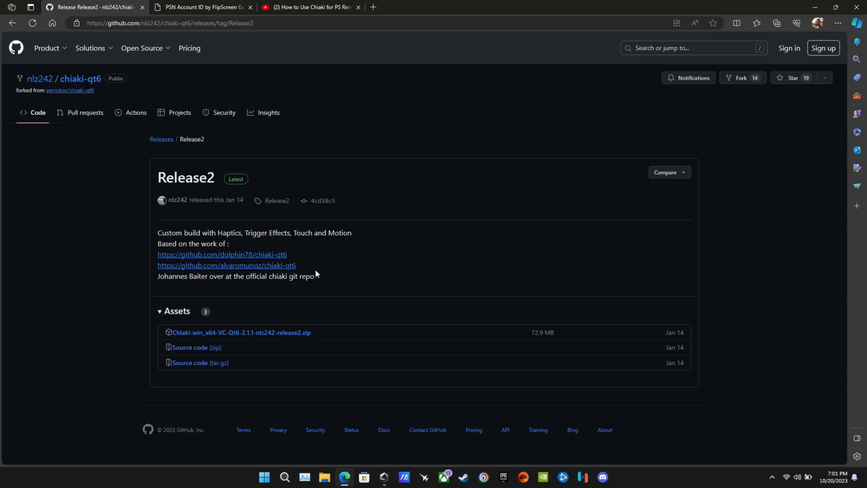
{"action": "mouse_move", "coordinate": [297, 314]}
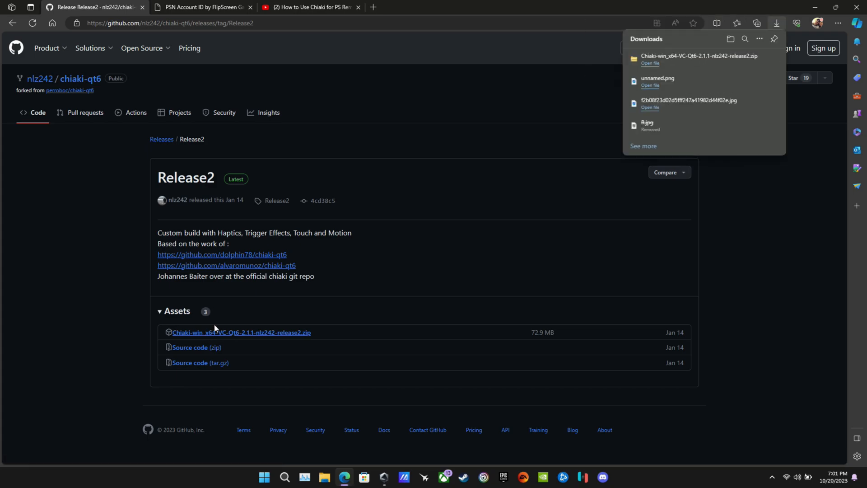
{"action": "left_click", "coordinate": [464, 89]}
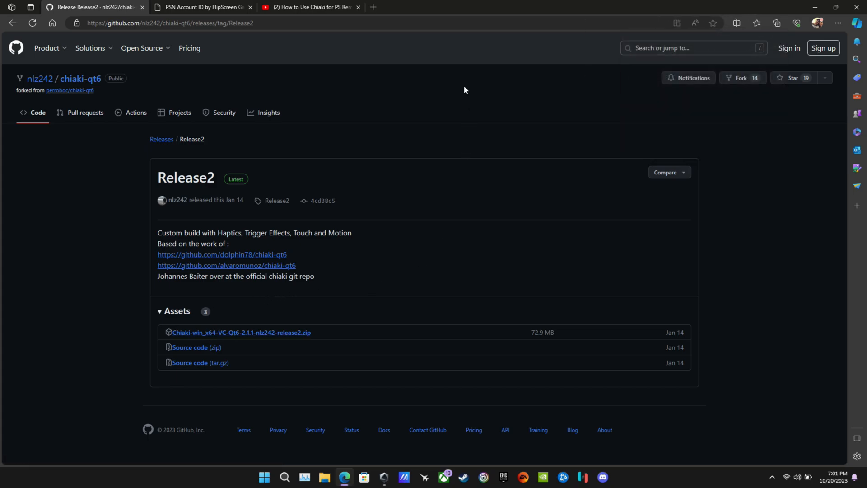
{"action": "mouse_move", "coordinate": [203, 7]}
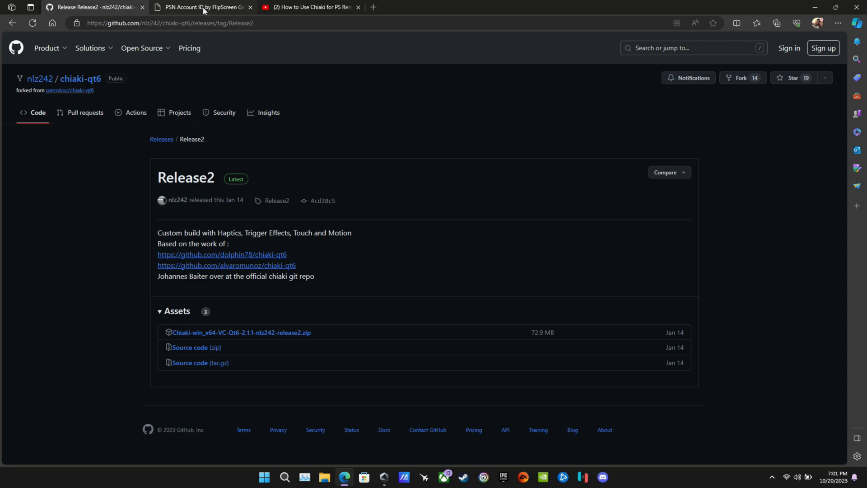
Submit the PSN username on psn.flipscreen.games to get its account ID and Chiaki encoded ID
{"action": "left_click", "coordinate": [202, 7]}
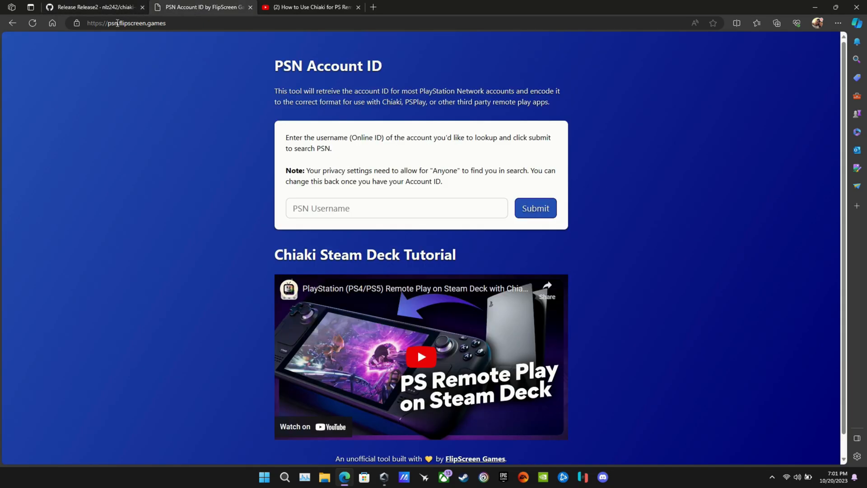
{"action": "mouse_move", "coordinate": [322, 94]}
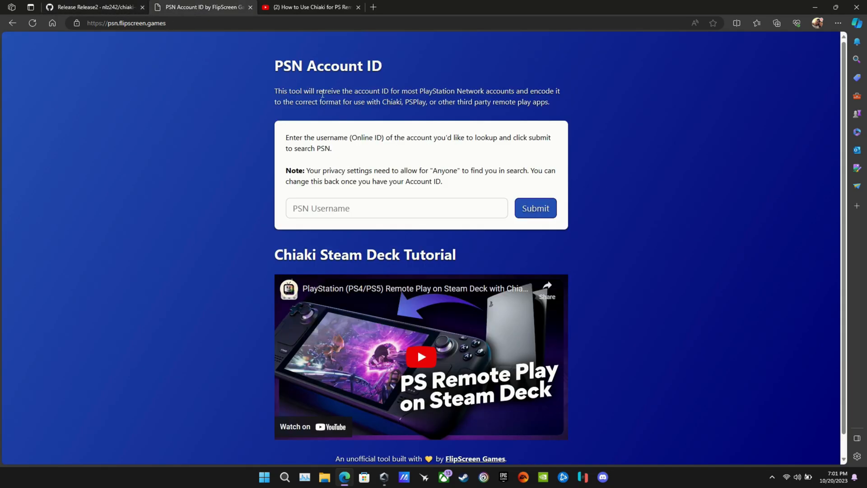
{"action": "mouse_move", "coordinate": [449, 189]}
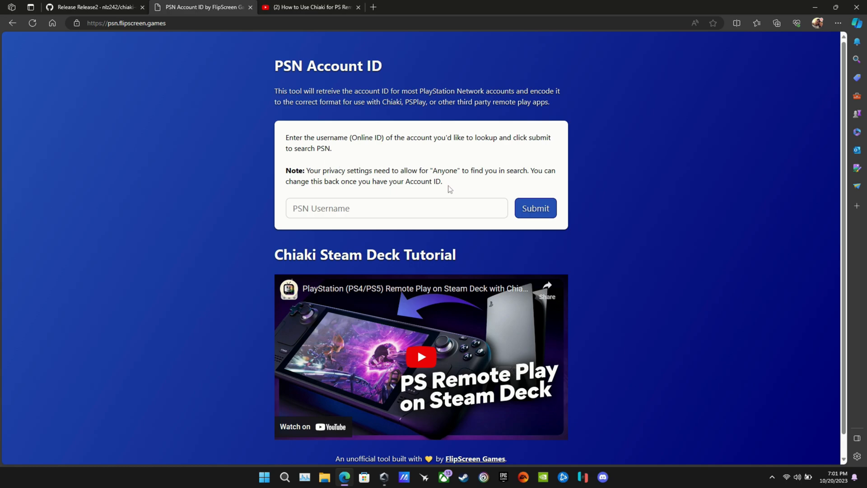
{"action": "mouse_move", "coordinate": [452, 190]}
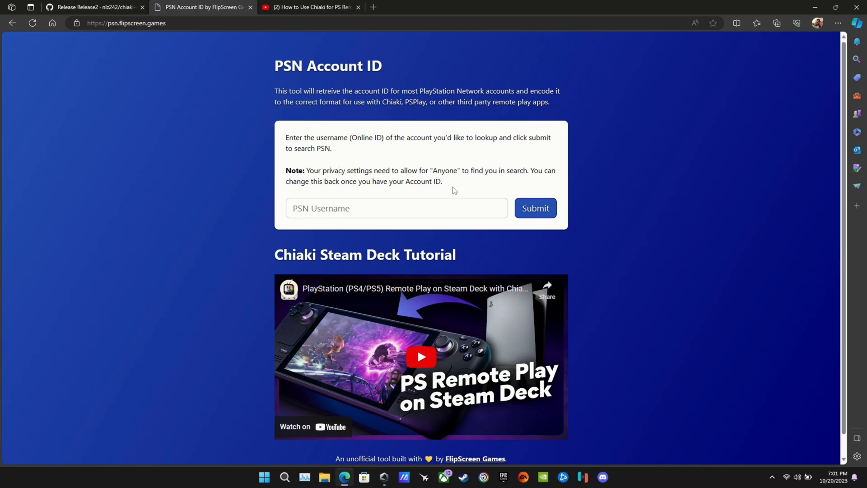
{"action": "mouse_move", "coordinate": [582, 45]}
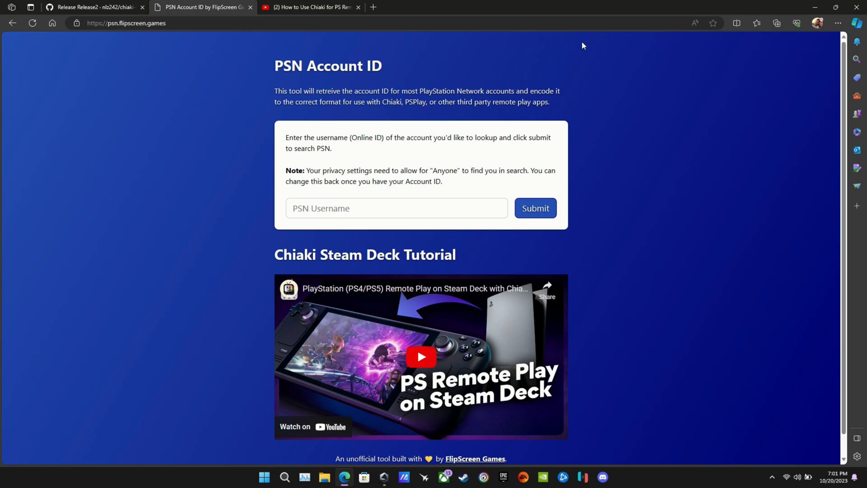
{"action": "left_click", "coordinate": [534, 208]}
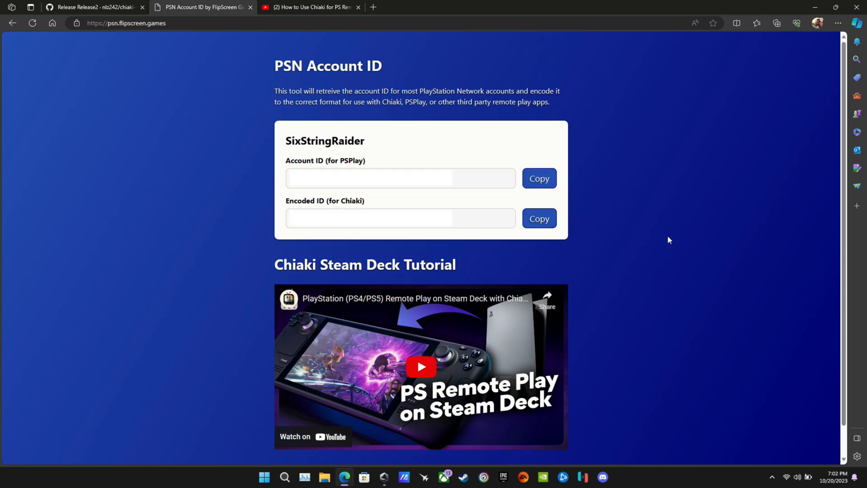
{"action": "mouse_move", "coordinate": [657, 225]}
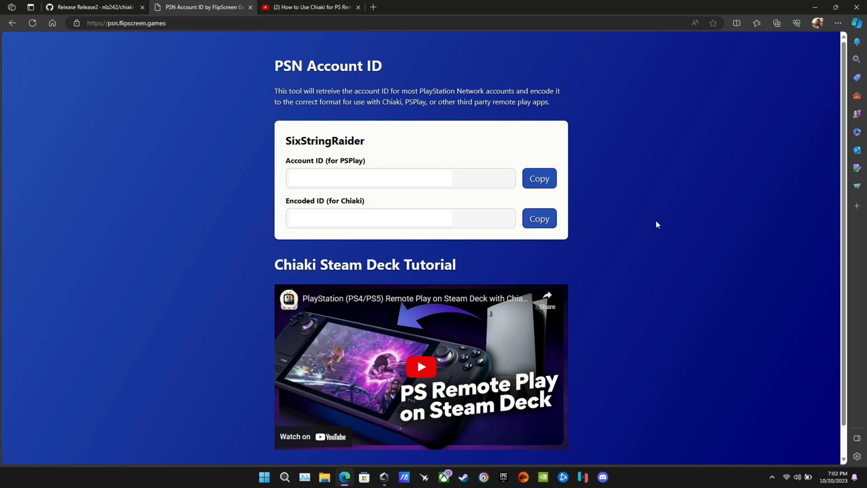
{"action": "mouse_move", "coordinate": [611, 172]}
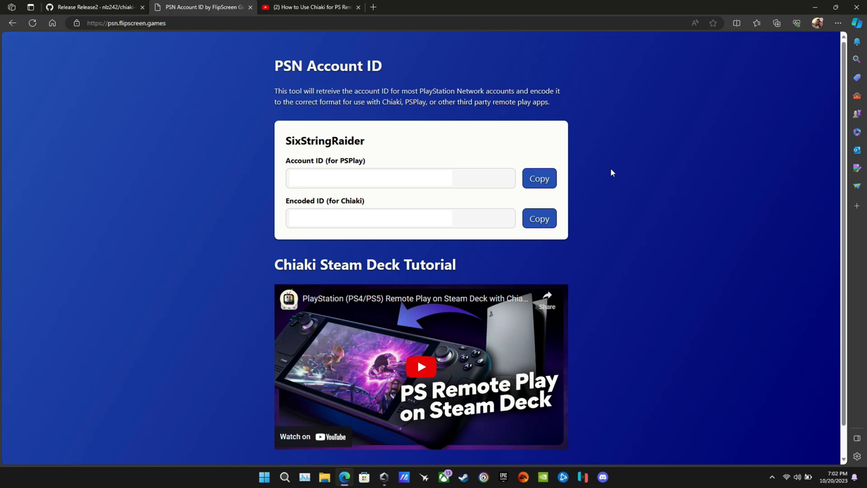
Review the Chiaki PS Remote Play guide video's title, channel and description on YouTube
{"action": "left_click", "coordinate": [310, 7]}
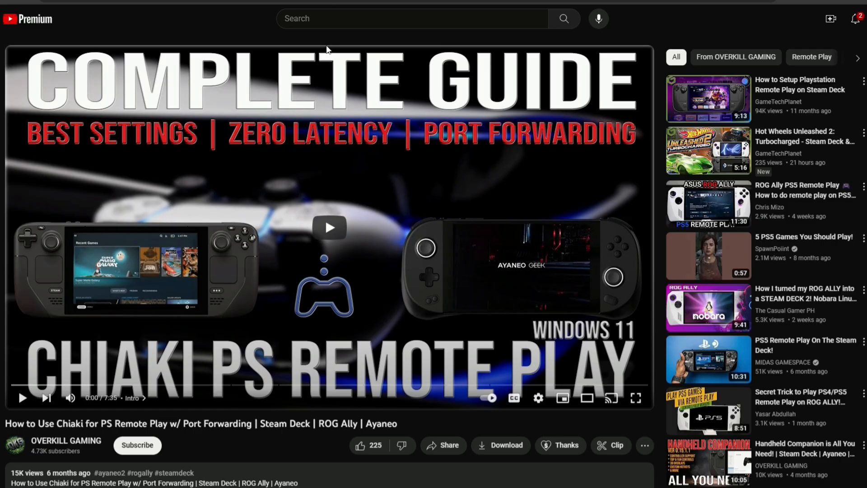
{"action": "mouse_move", "coordinate": [410, 397]}
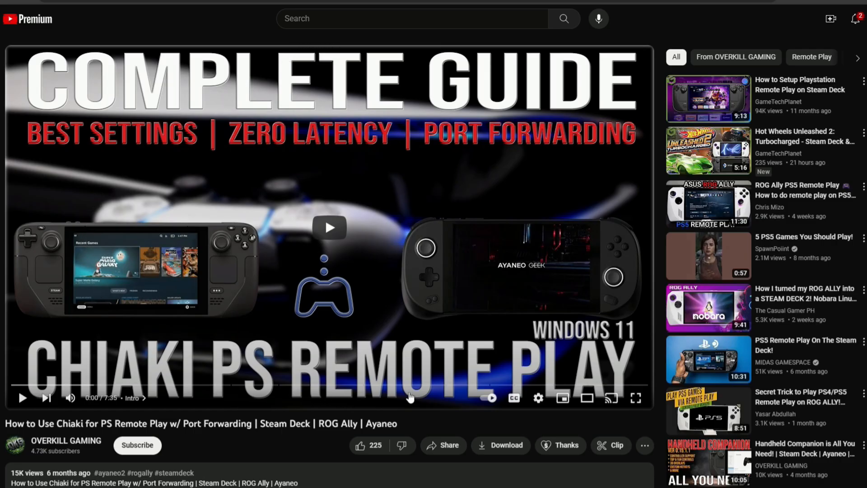
{"action": "mouse_move", "coordinate": [376, 154]}
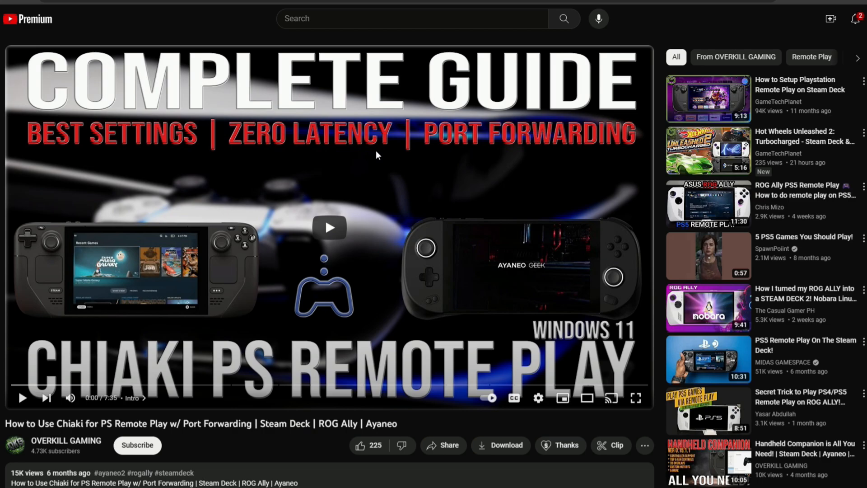
{"action": "scroll", "scroll_direction": "down", "scroll_amount": 3}
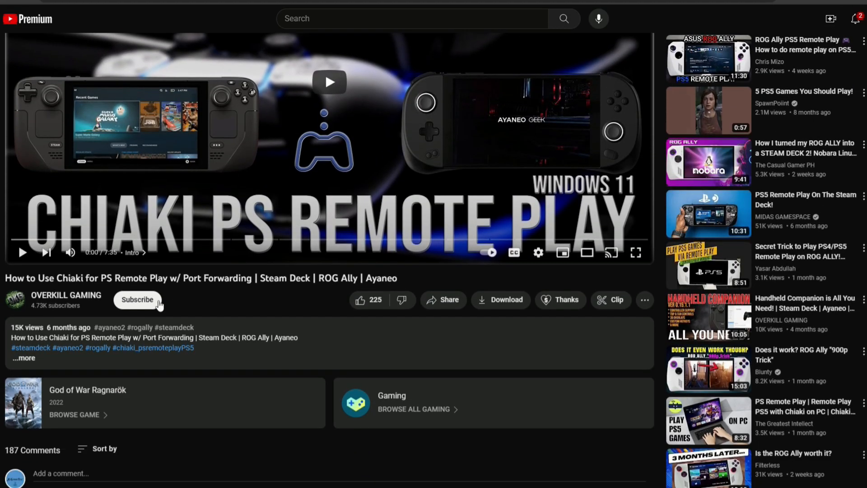
{"action": "mouse_move", "coordinate": [311, 290]}
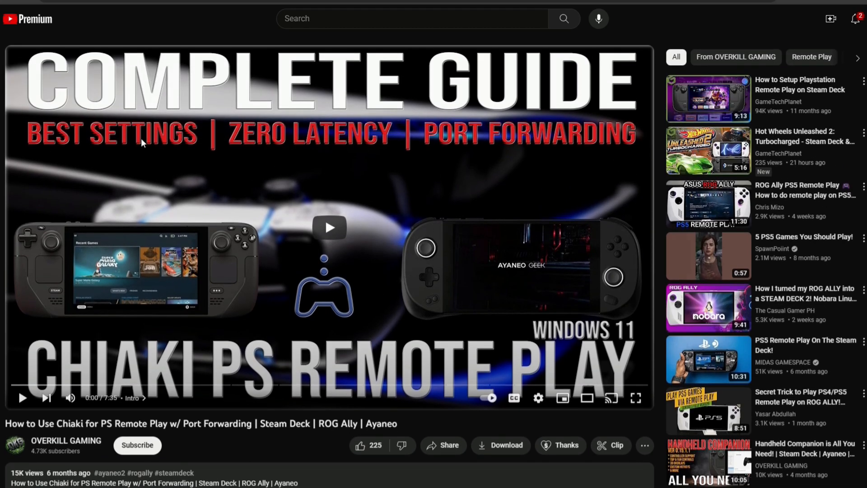
{"action": "mouse_move", "coordinate": [205, 307]}
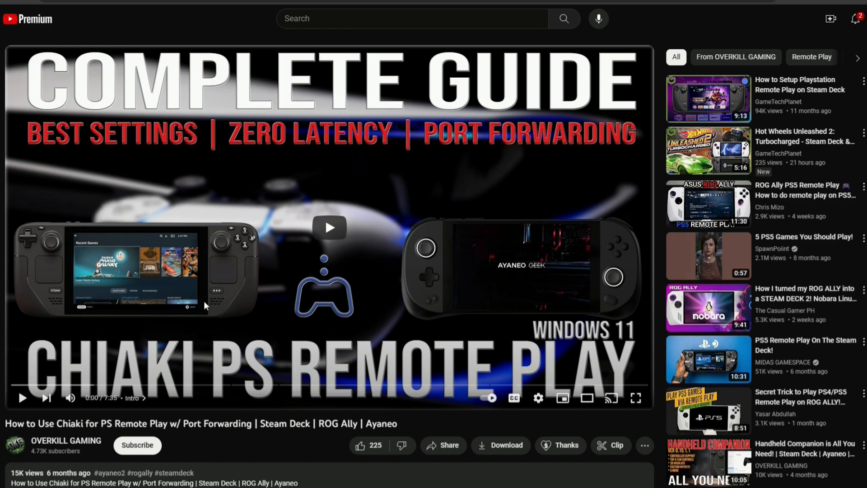
{"action": "mouse_move", "coordinate": [341, 317]}
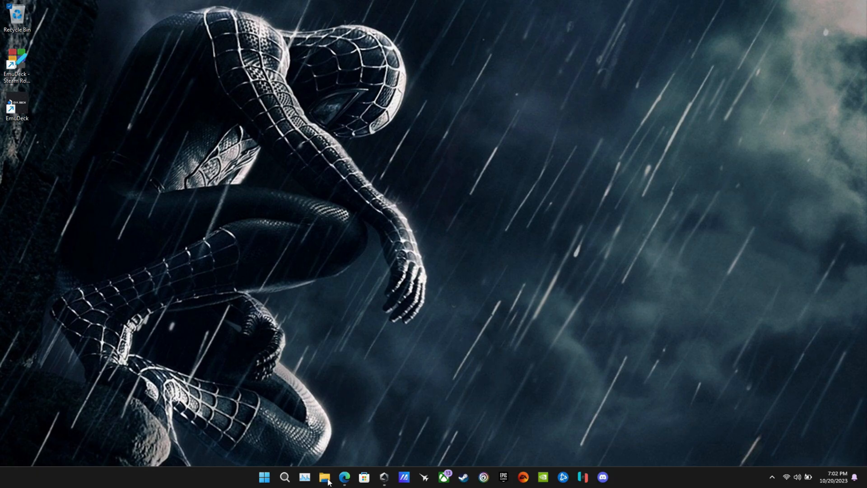
Extract the downloaded Chiaki zip into its suggested folder in Downloads
{"action": "left_click", "coordinate": [324, 477]}
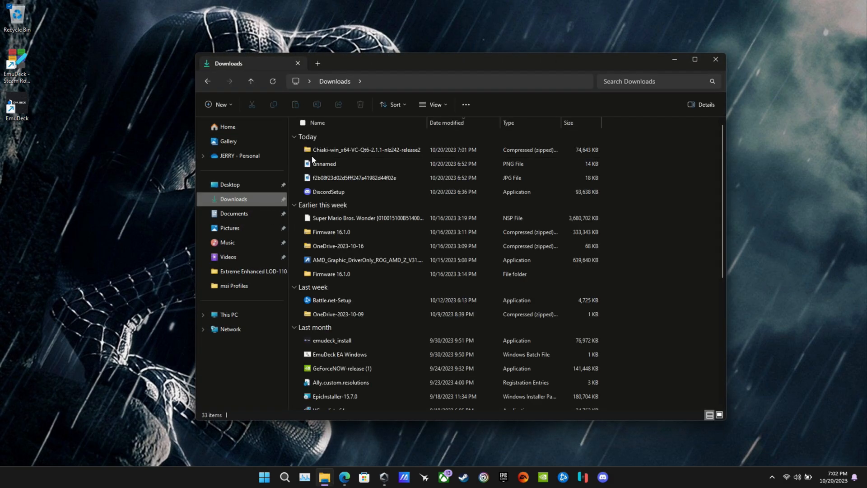
{"action": "right_click", "coordinate": [367, 149]}
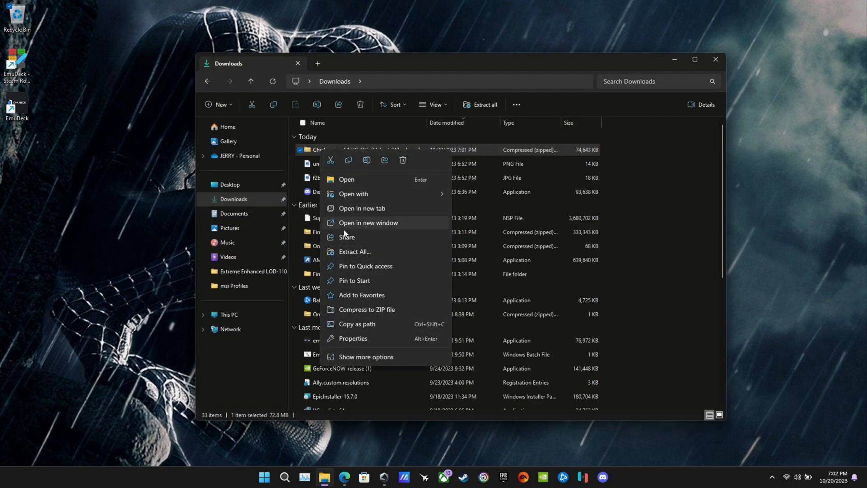
{"action": "left_click", "coordinate": [354, 253]}
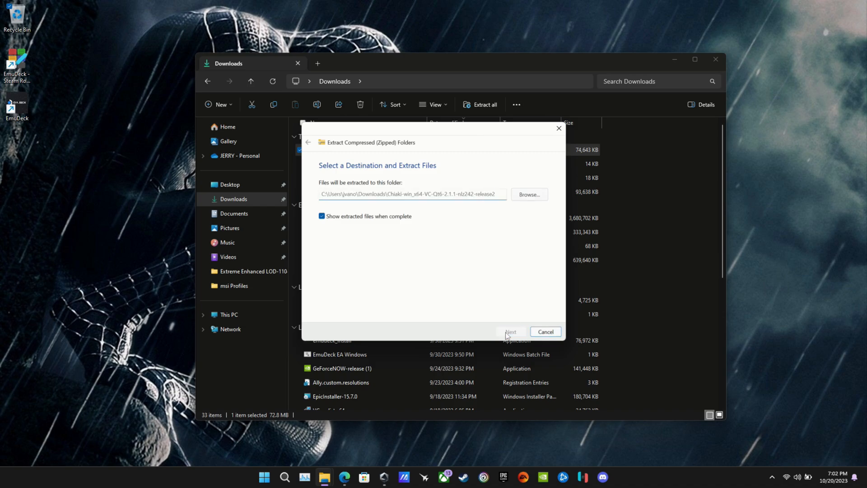
{"action": "left_click", "coordinate": [510, 331]}
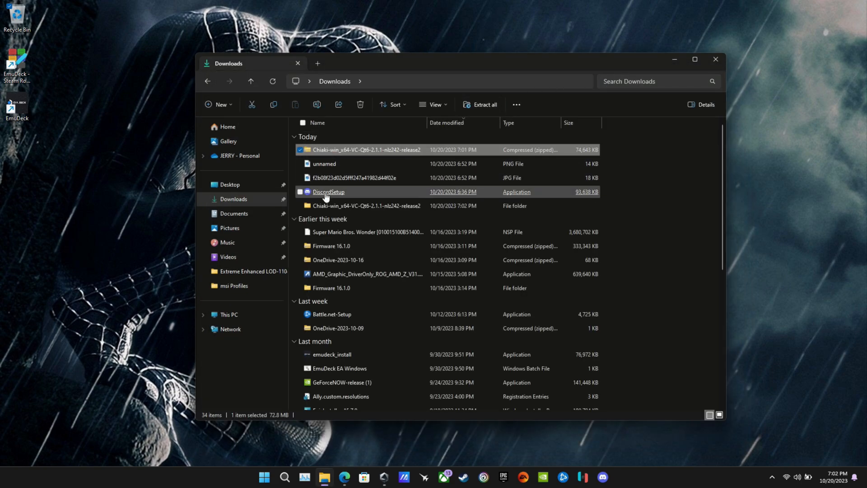
Move the extracted Chiaki release folder onto the desktop
{"action": "right_click", "coordinate": [365, 205]}
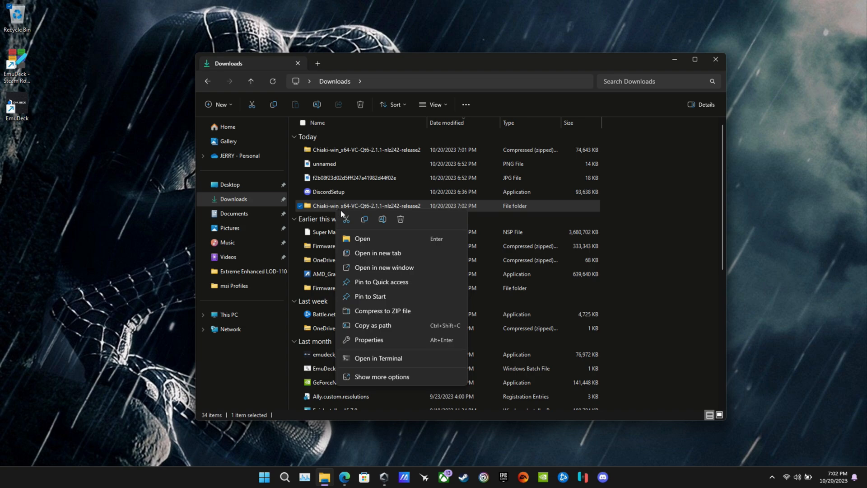
{"action": "left_click", "coordinate": [25, 147]}
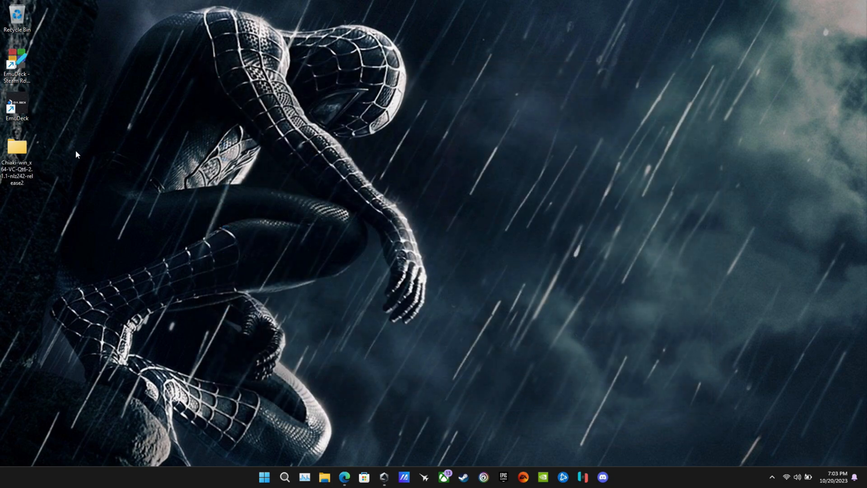
{"action": "mouse_move", "coordinate": [16, 155]}
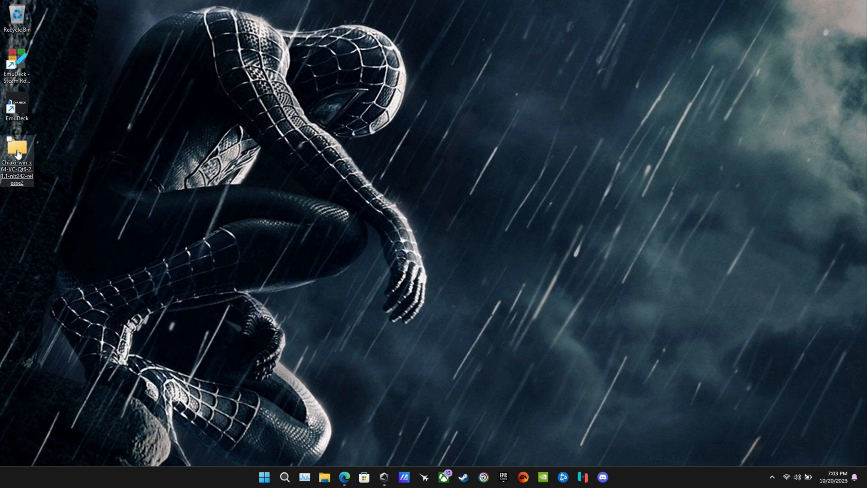
Browse into the desktop Chiaki folder's Chiaki-VC-Qt6 subfolder and select the chiaki application
{"action": "double_click", "coordinate": [16, 150]}
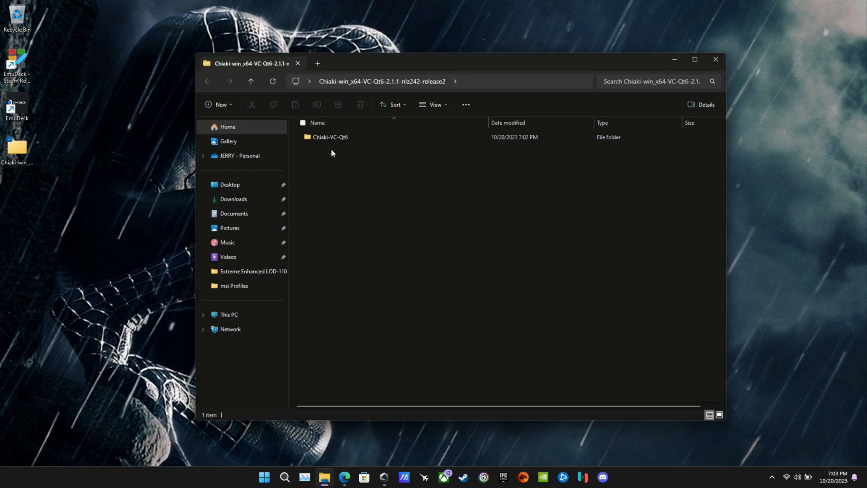
{"action": "double_click", "coordinate": [330, 136]}
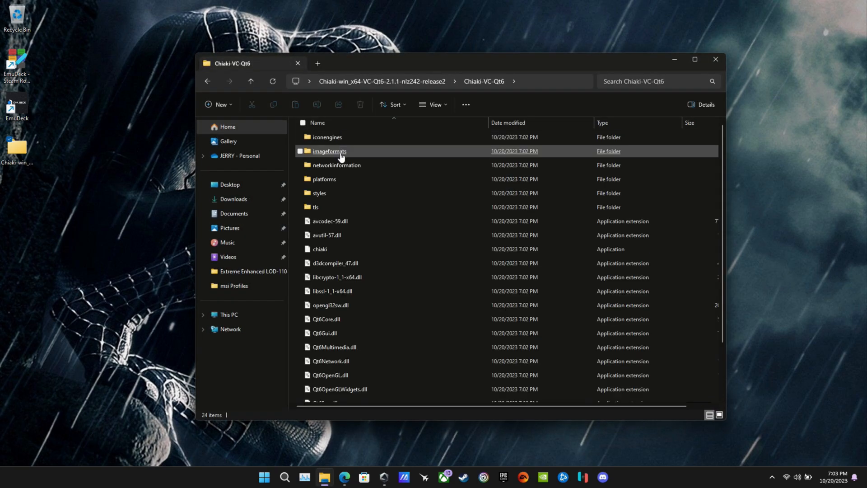
{"action": "left_click", "coordinate": [320, 249]}
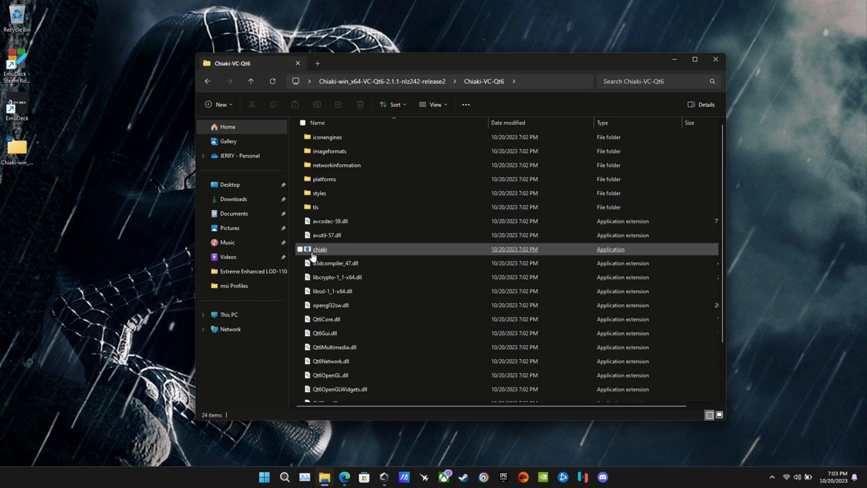
{"action": "left_click", "coordinate": [319, 249]}
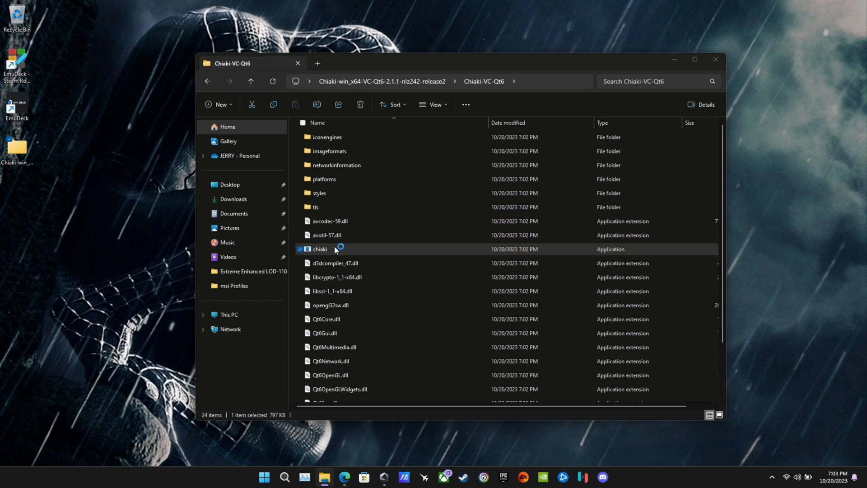
Launch chiaki past the SmartScreen warning, allow network access, and close File Explorer
{"action": "double_click", "coordinate": [319, 249]}
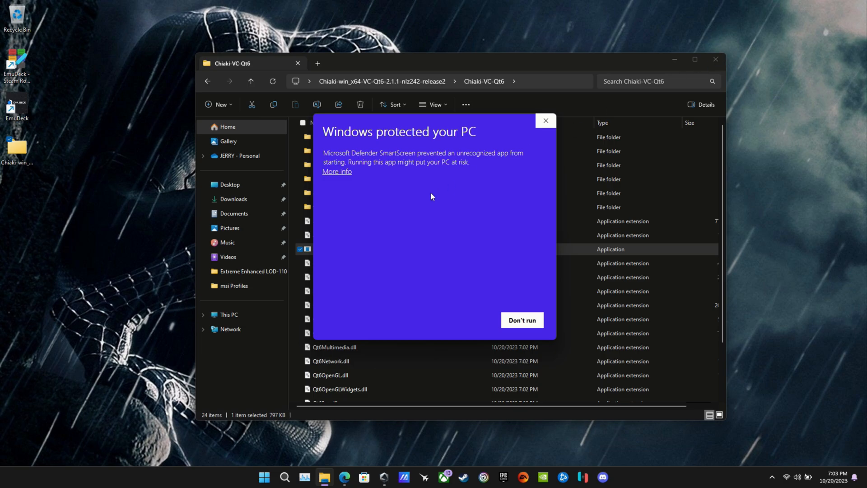
{"action": "left_click", "coordinate": [336, 170]}
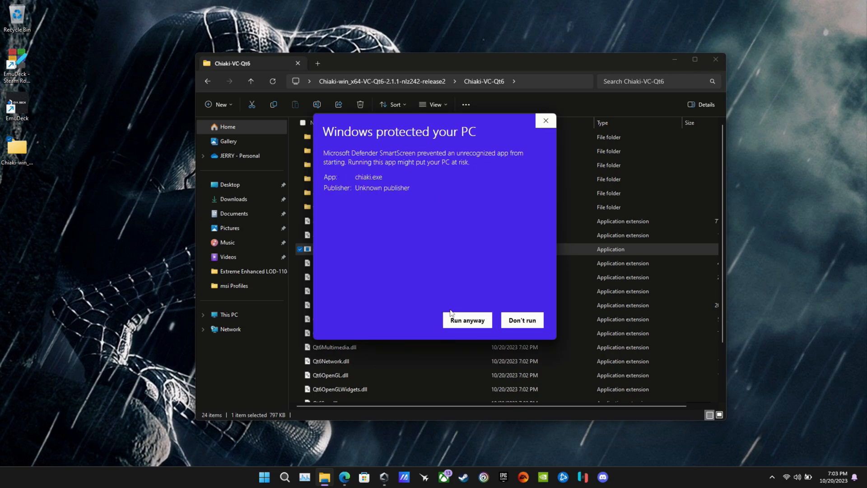
{"action": "left_click", "coordinate": [466, 320]}
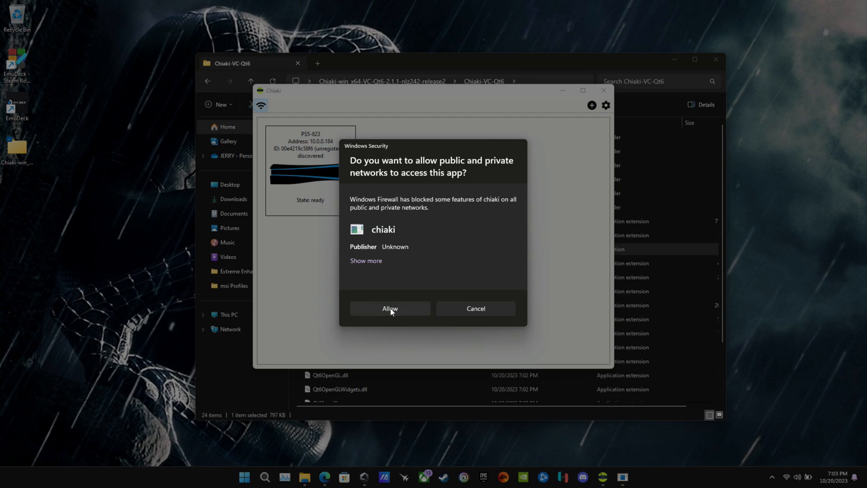
{"action": "left_click", "coordinate": [390, 308]}
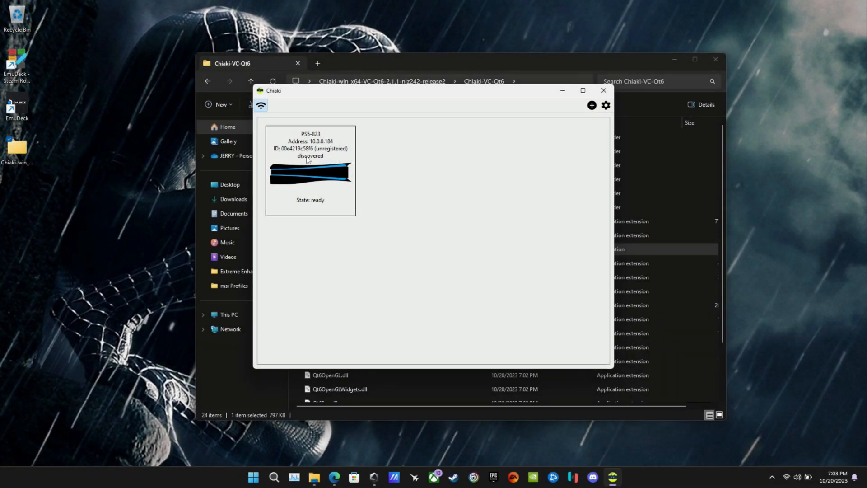
{"action": "mouse_move", "coordinate": [716, 60]}
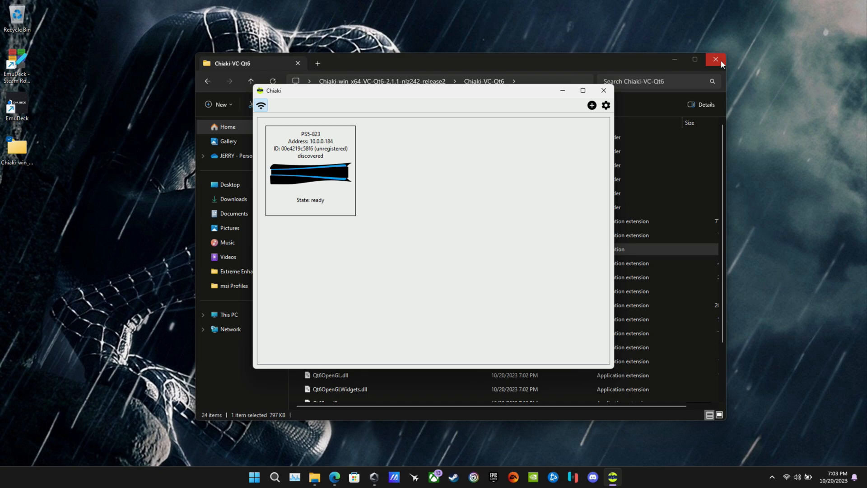
{"action": "left_click", "coordinate": [715, 60]}
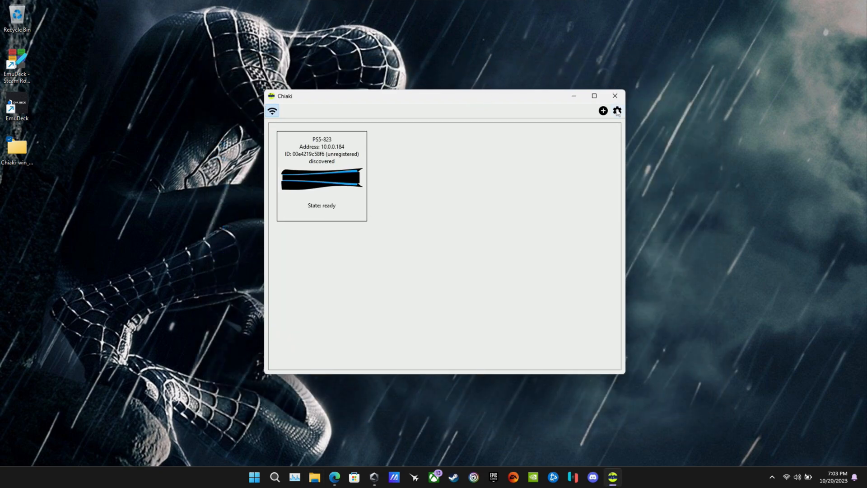
Set Chiaki streaming to 1080p, keep the H265 codec, and choose d3d11va hardware decoding
{"action": "left_click", "coordinate": [617, 110]}
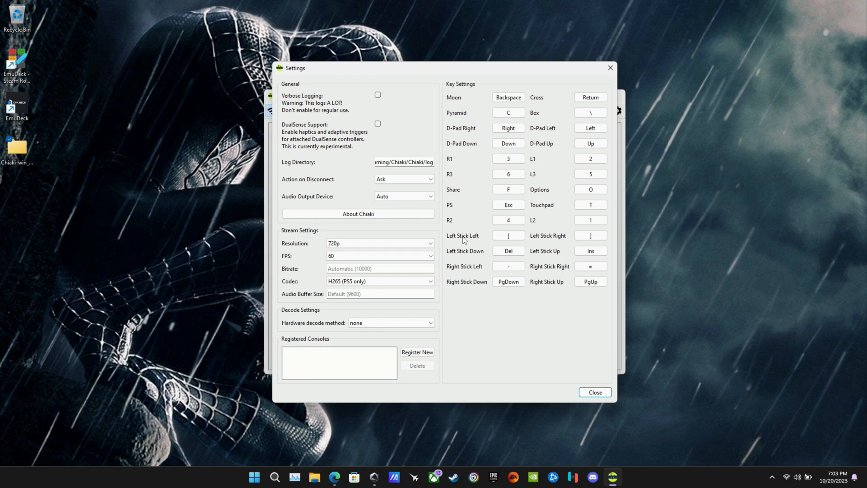
{"action": "mouse_move", "coordinate": [492, 311]}
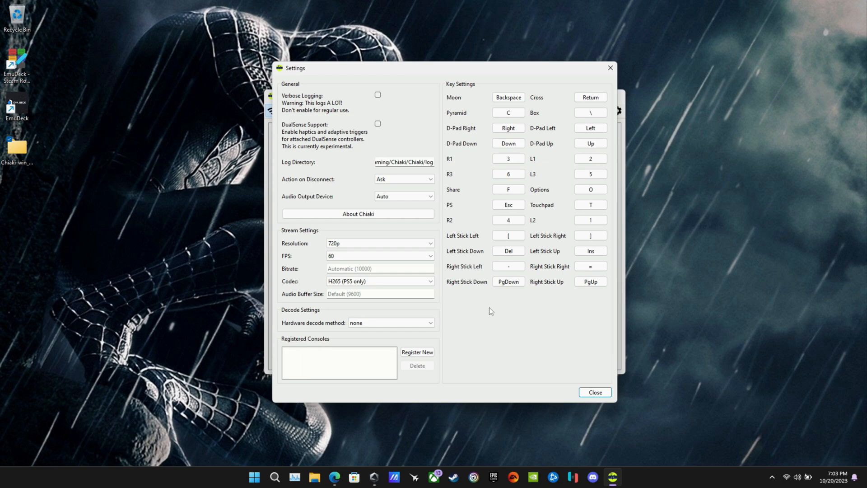
{"action": "mouse_move", "coordinate": [490, 320]}
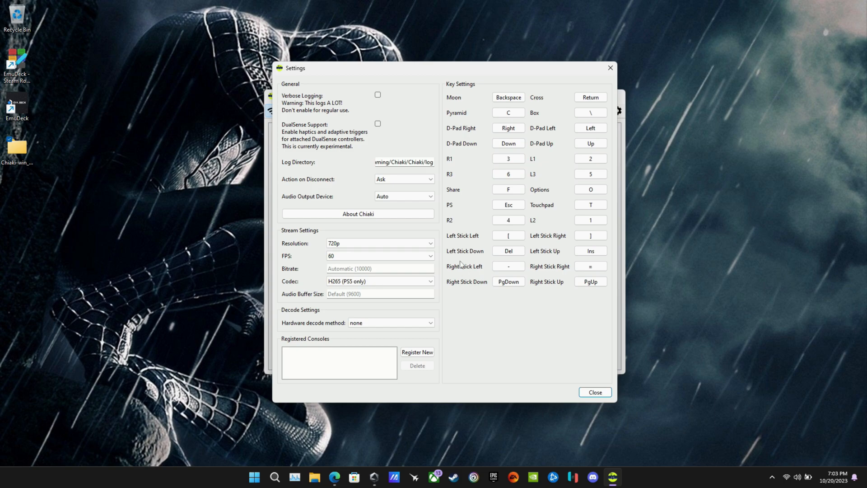
{"action": "mouse_move", "coordinate": [387, 149]}
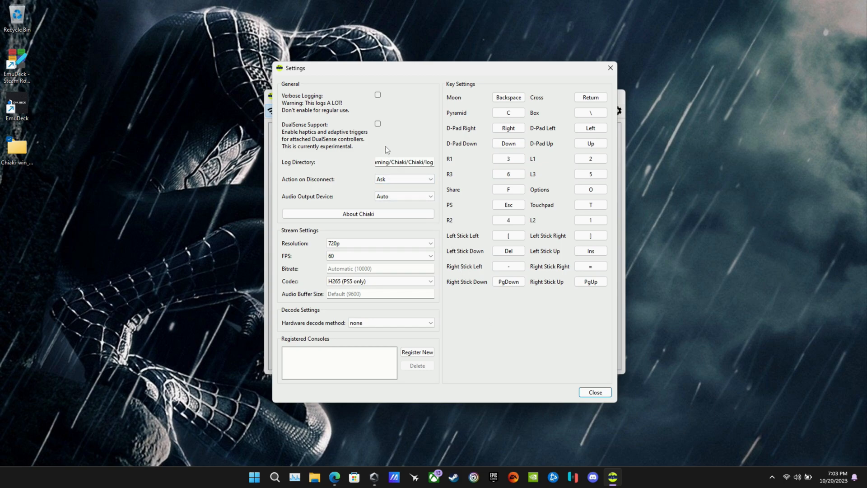
{"action": "mouse_move", "coordinate": [433, 138]}
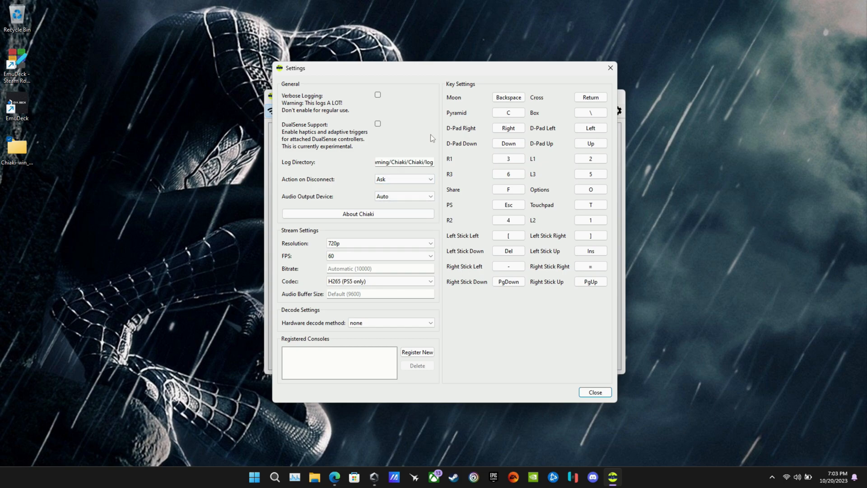
{"action": "mouse_move", "coordinate": [539, 206]}
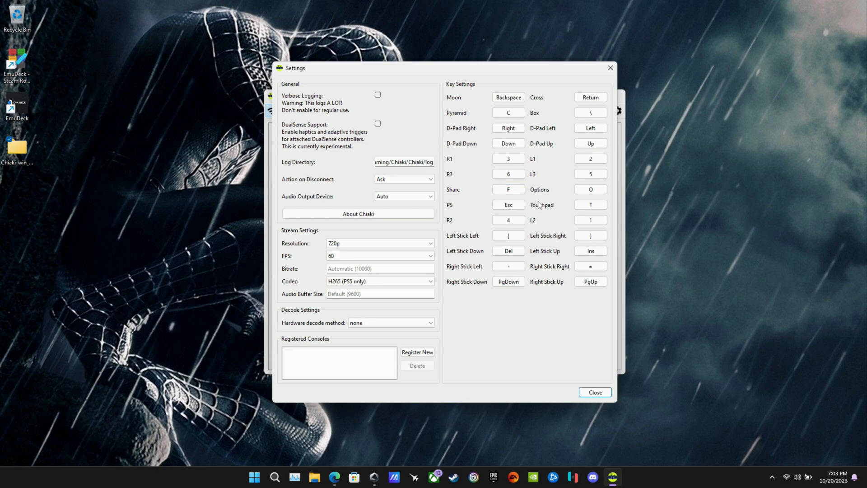
{"action": "left_click", "coordinate": [590, 205]}
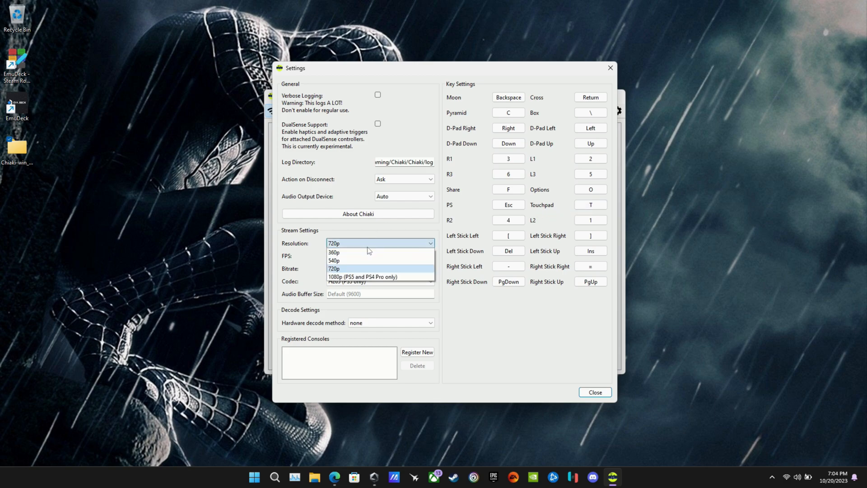
{"action": "left_click", "coordinate": [364, 277]}
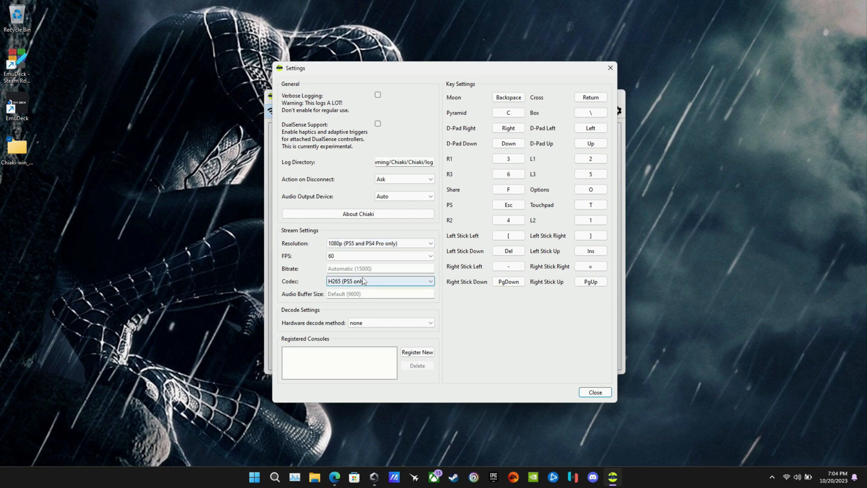
{"action": "left_click", "coordinate": [429, 256]}
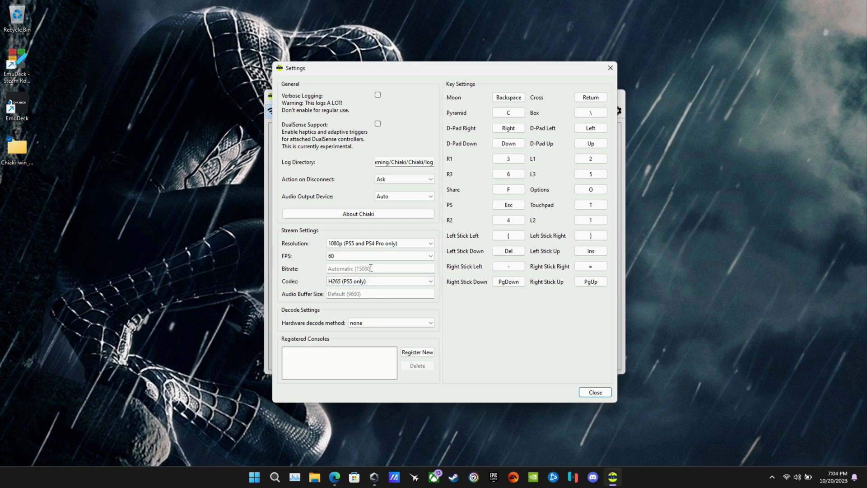
{"action": "mouse_move", "coordinate": [377, 268]}
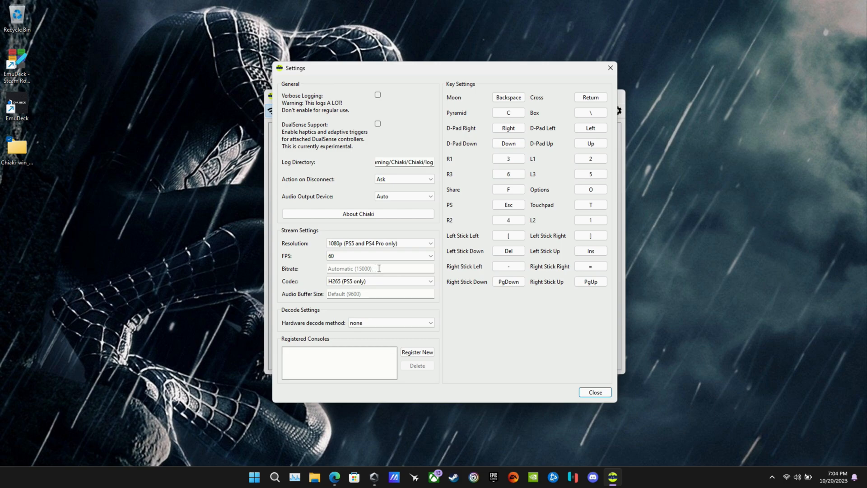
{"action": "left_click", "coordinate": [380, 281]}
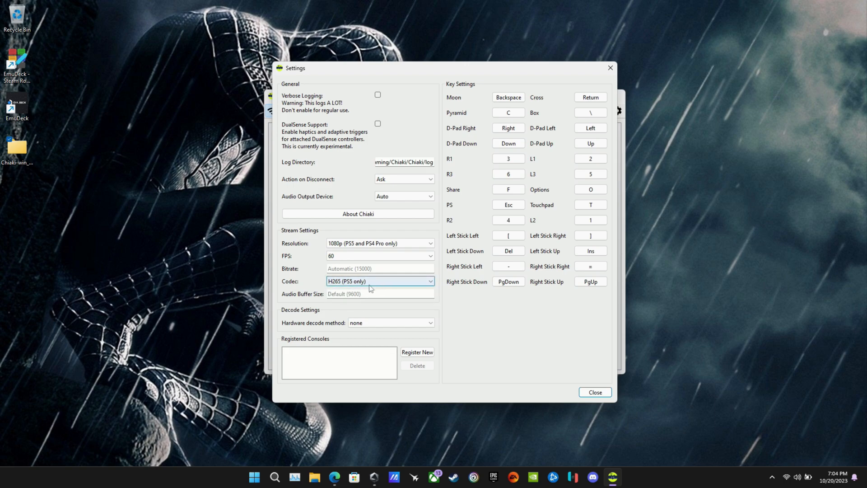
{"action": "mouse_move", "coordinate": [362, 293]}
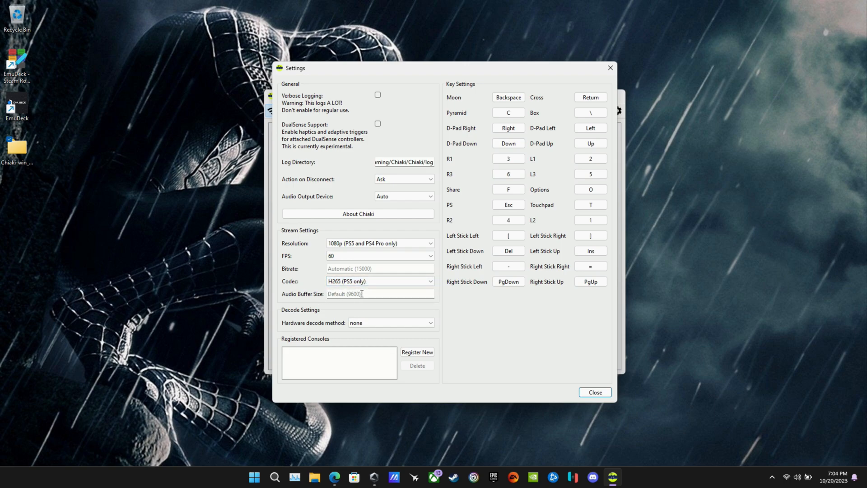
{"action": "mouse_move", "coordinate": [391, 311]}
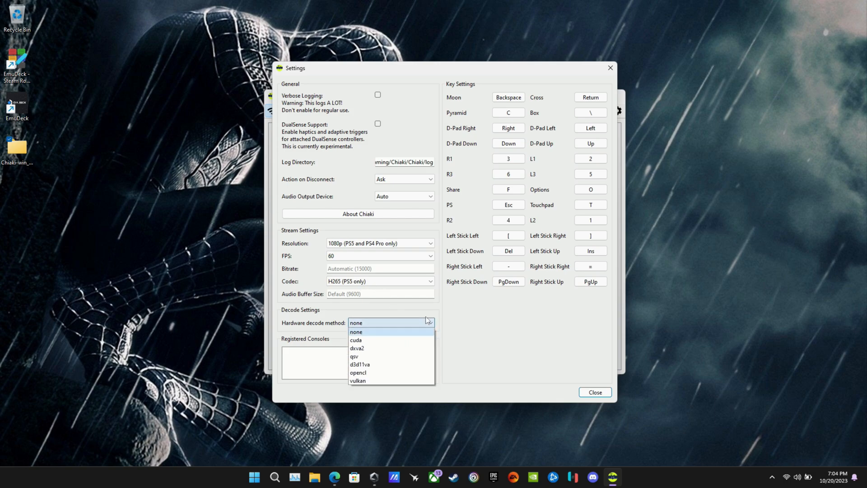
{"action": "mouse_move", "coordinate": [391, 348]}
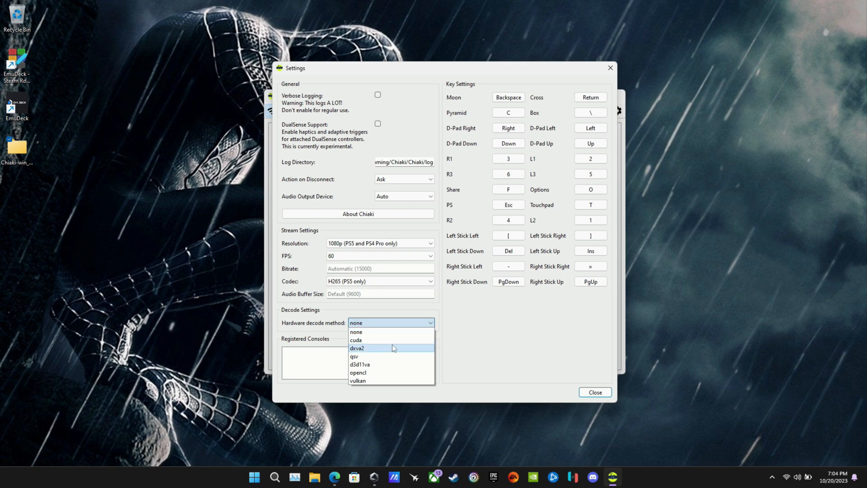
{"action": "mouse_move", "coordinate": [384, 351]}
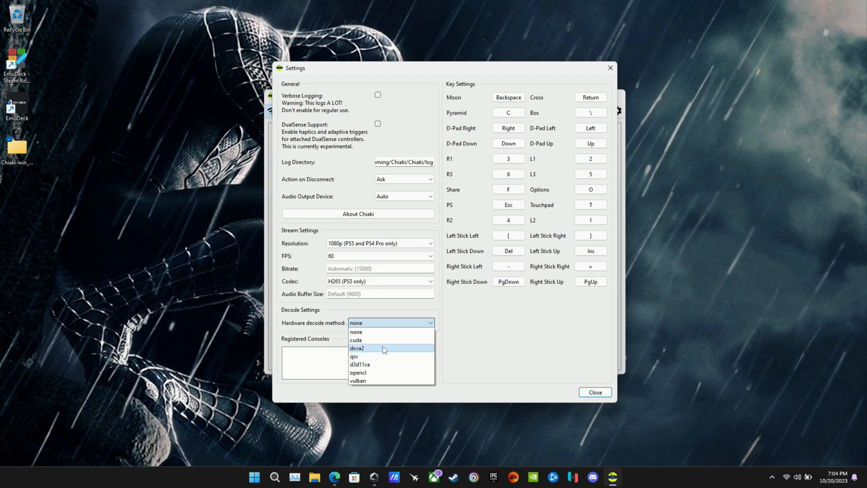
{"action": "mouse_move", "coordinate": [376, 364]}
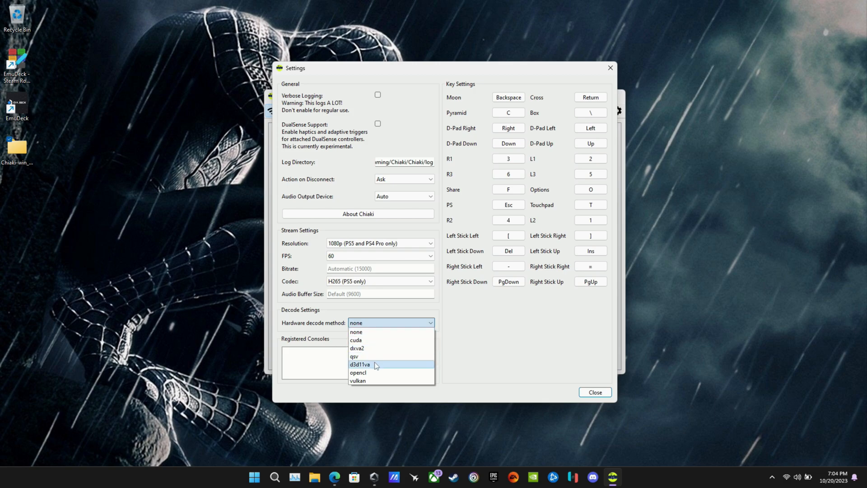
{"action": "left_click", "coordinate": [595, 391]}
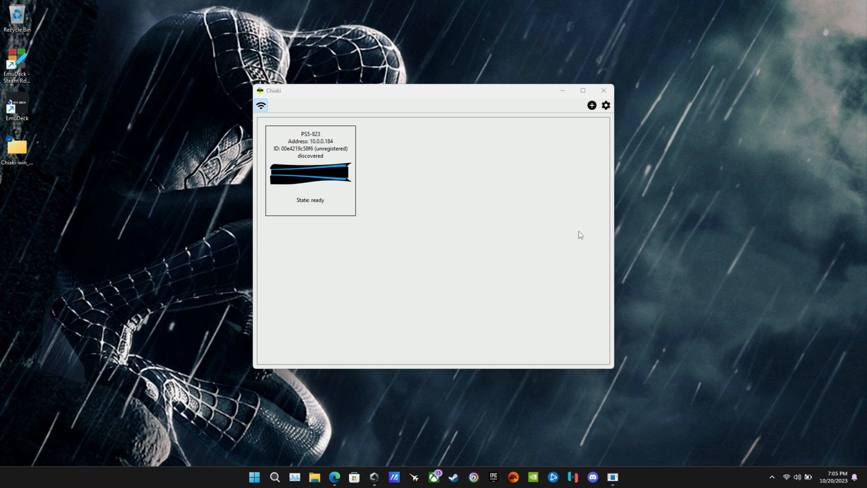
{"action": "mouse_move", "coordinate": [283, 169]}
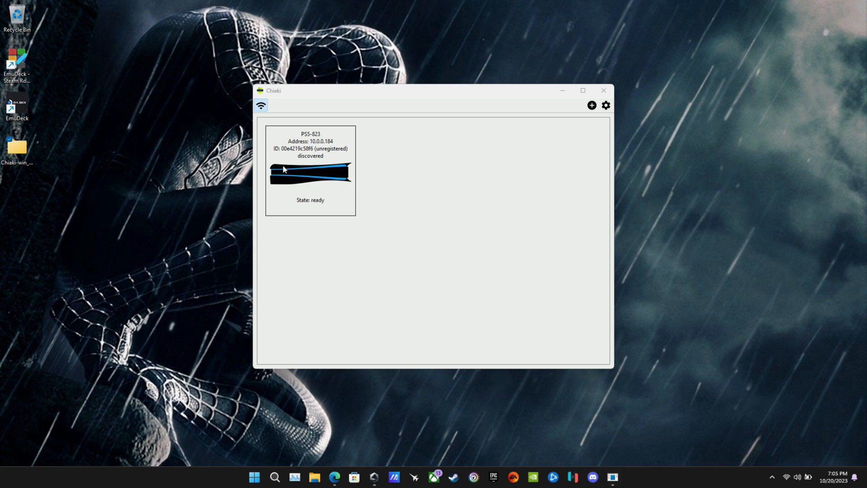
{"action": "mouse_move", "coordinate": [325, 161]}
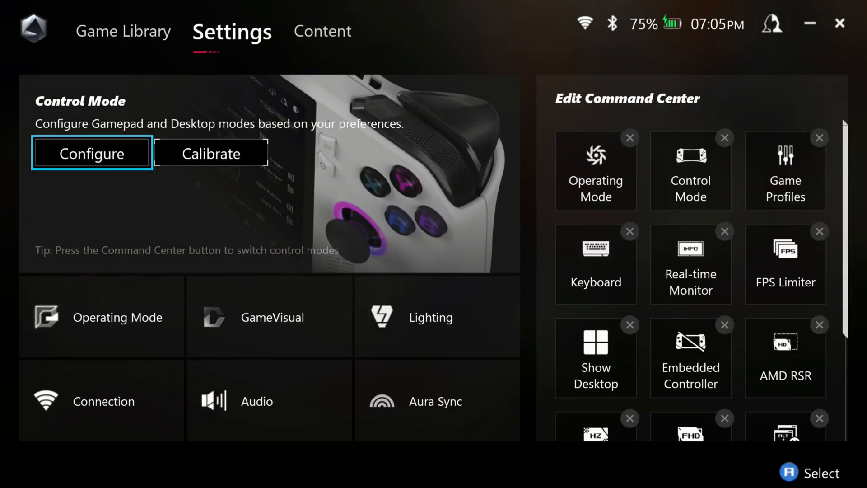
In Gamepad Mode key mapping, map the Left Trigger to the Esc keyboard key
{"action": "left_click", "coordinate": [91, 154]}
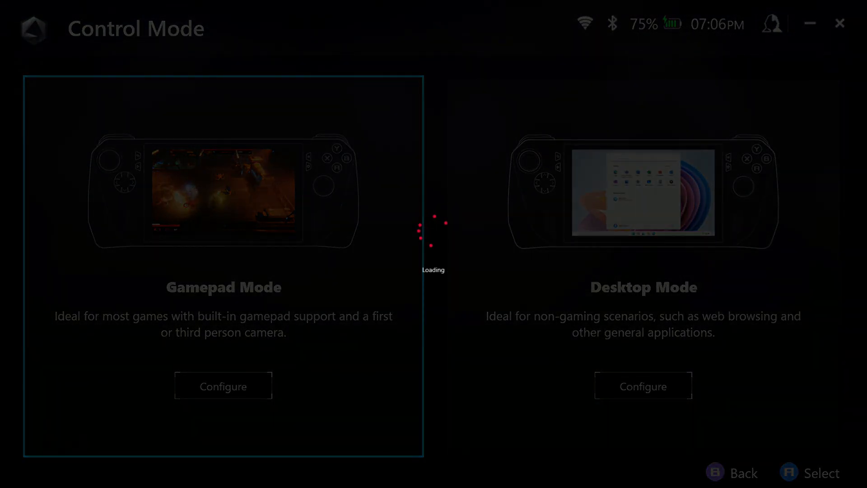
{"action": "left_click", "coordinate": [223, 386]}
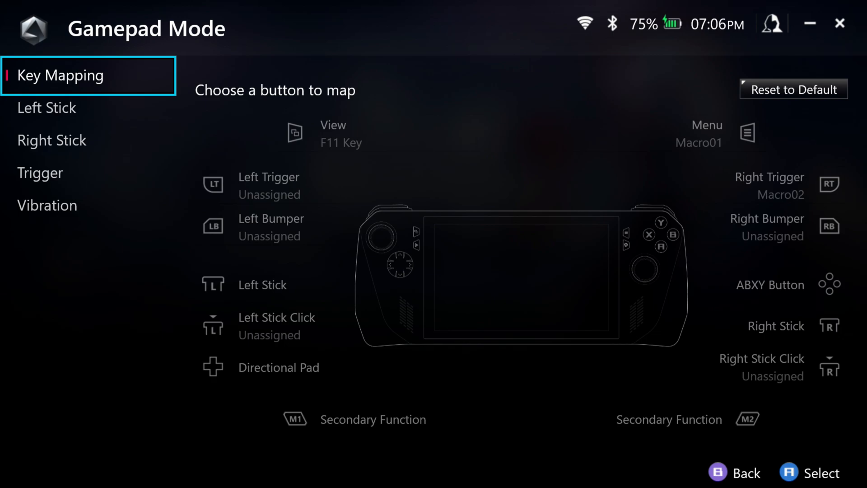
{"action": "left_click", "coordinate": [270, 184]}
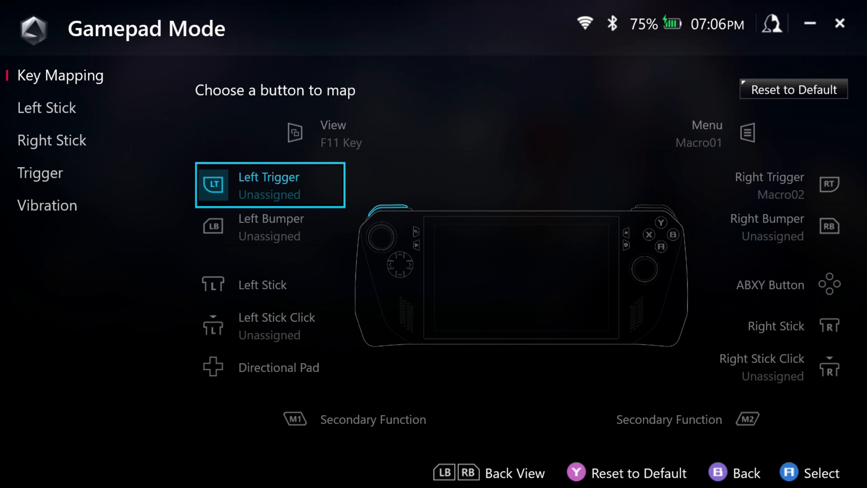
{"action": "left_click", "coordinate": [270, 185]}
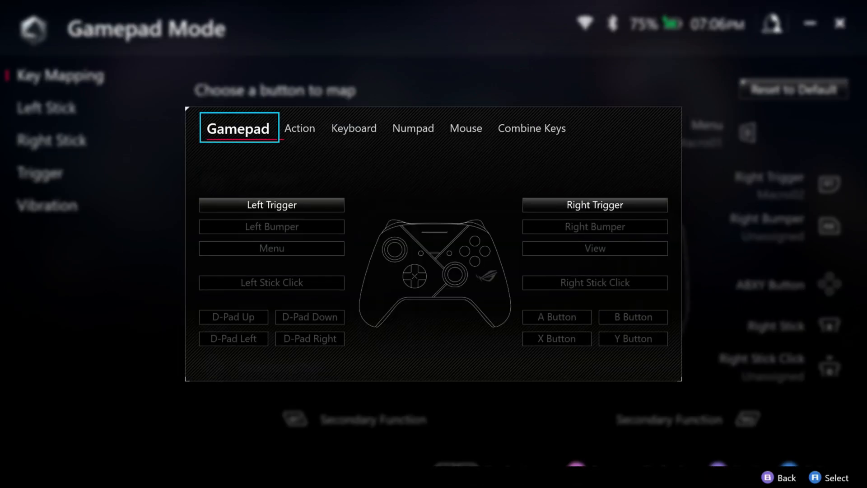
{"action": "left_click", "coordinate": [289, 128]}
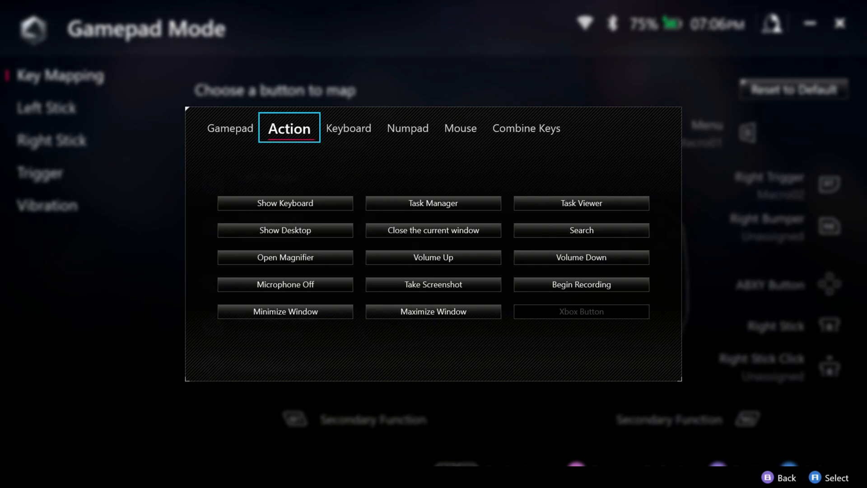
{"action": "left_click", "coordinate": [345, 128]}
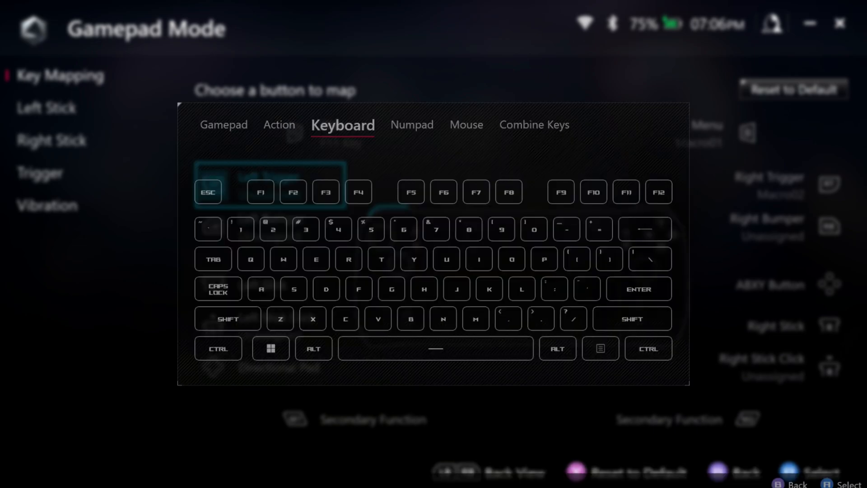
{"action": "left_click", "coordinate": [208, 192]}
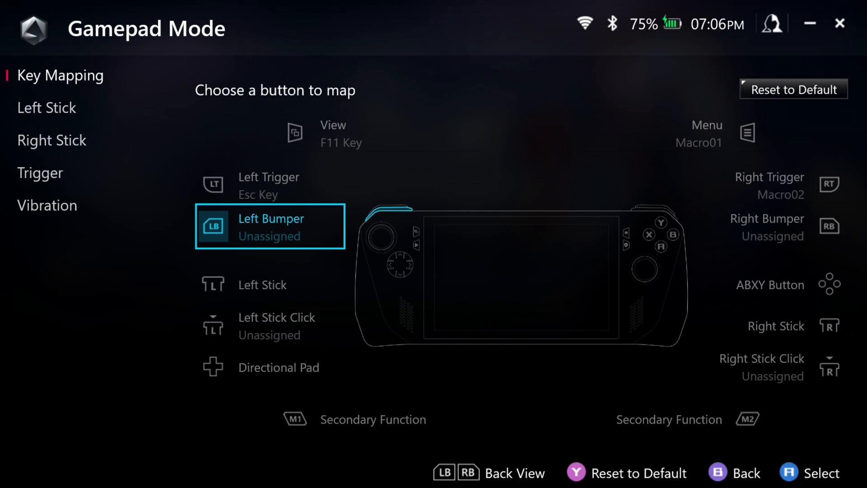
Map the Left Bumper to the T keyboard key and return to the Game Library
{"action": "left_click", "coordinate": [270, 226]}
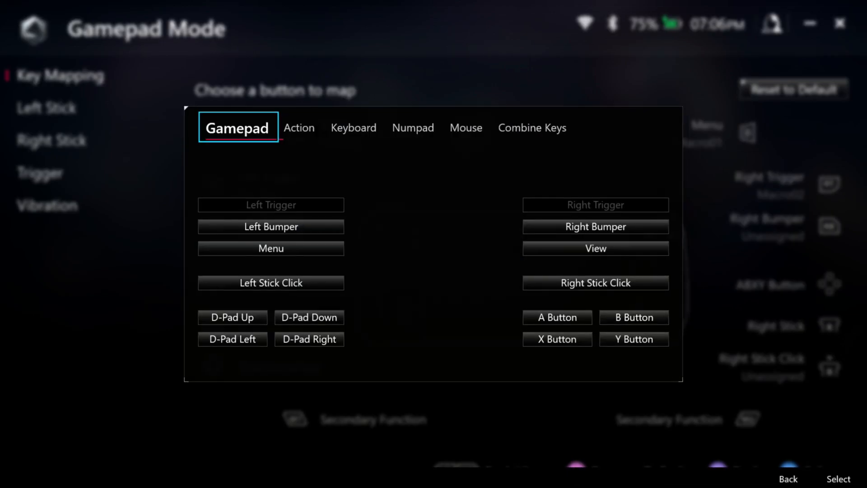
{"action": "left_click", "coordinate": [353, 128]}
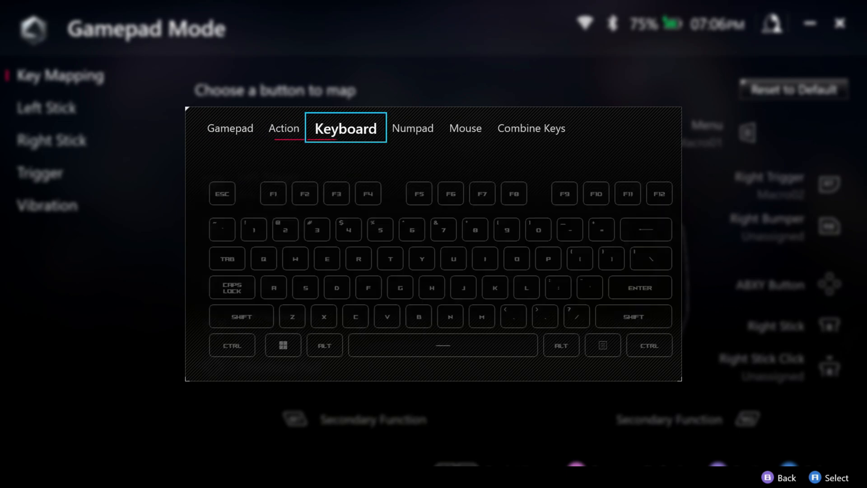
{"action": "left_click", "coordinate": [381, 257]}
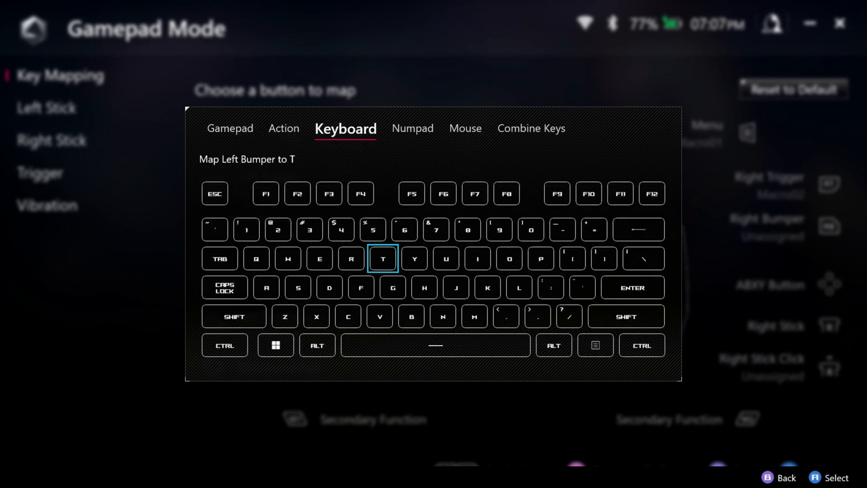
{"action": "left_click", "coordinate": [381, 258]}
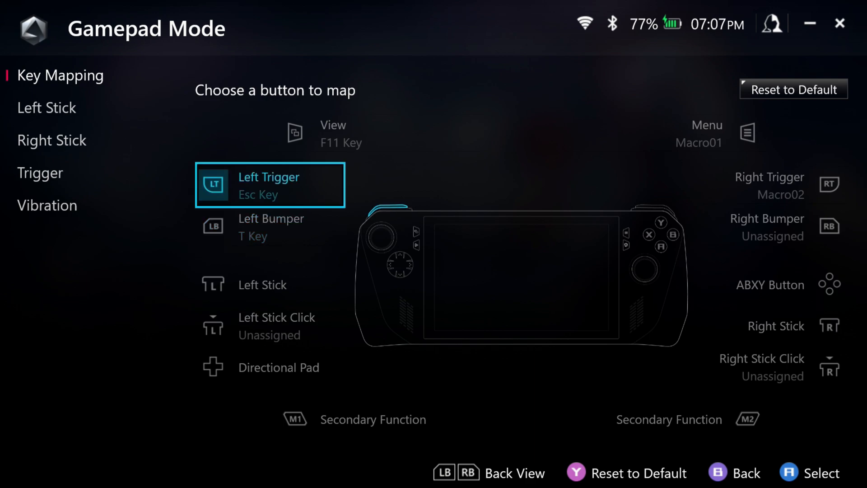
{"action": "left_click", "coordinate": [270, 226]}
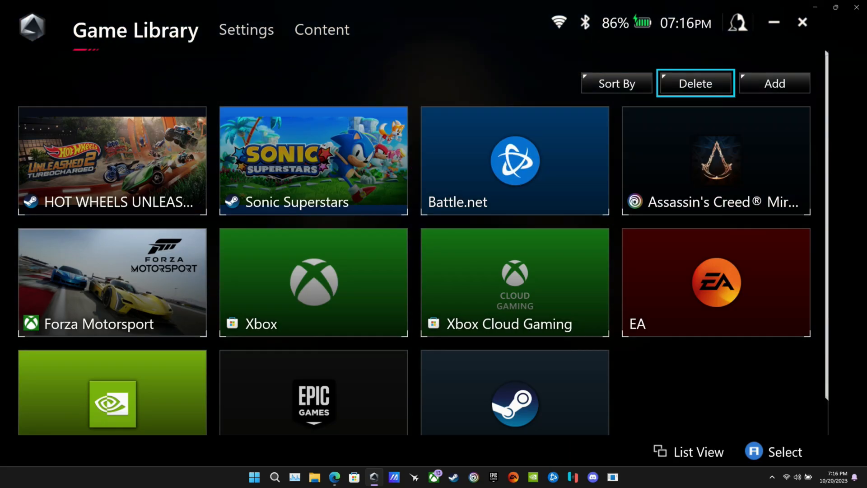
Add Chiaki from the app list to Armoury Crate's Game Library
{"action": "left_click", "coordinate": [774, 83]}
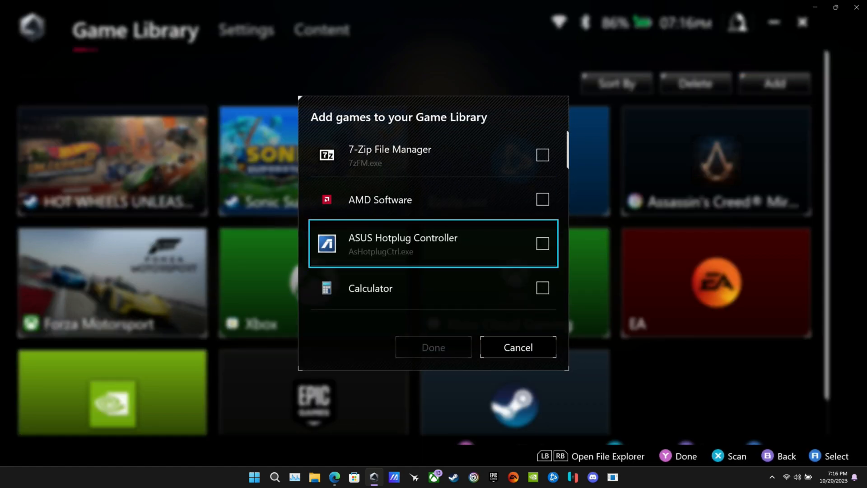
{"action": "scroll", "scroll_direction": "down", "scroll_amount": 3}
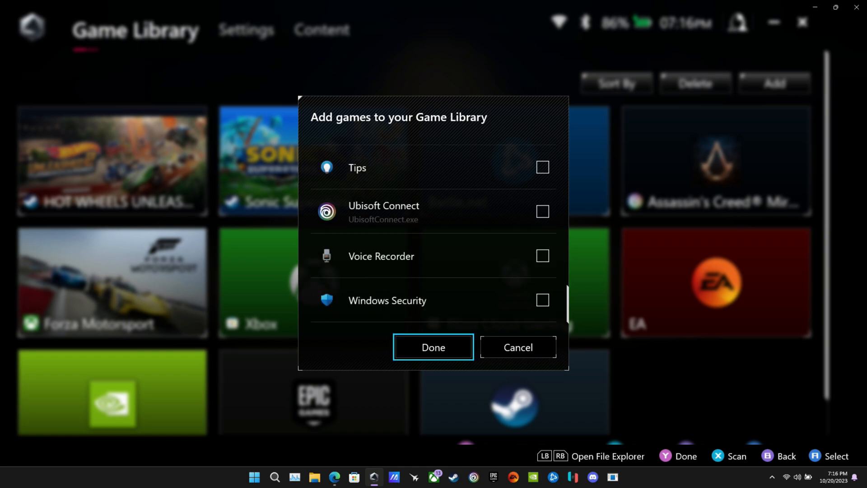
{"action": "left_click", "coordinate": [433, 347]}
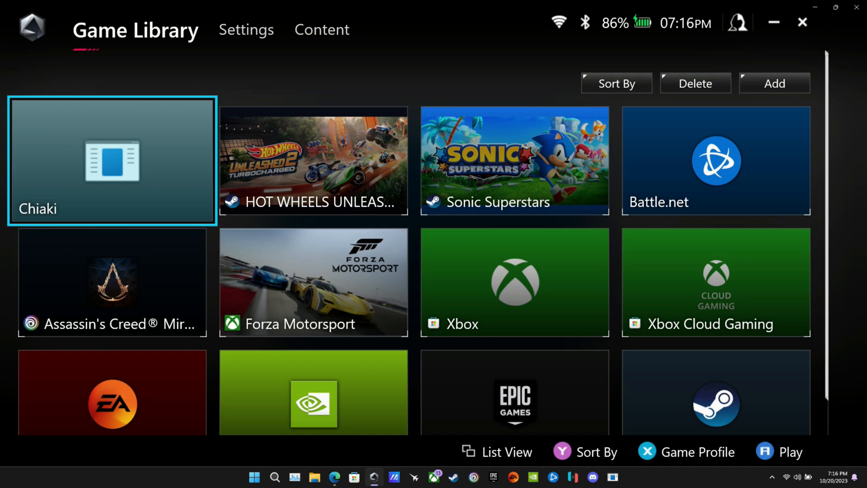
Open Chiaki's game profile and go to its game info section
{"action": "left_click", "coordinate": [687, 452]}
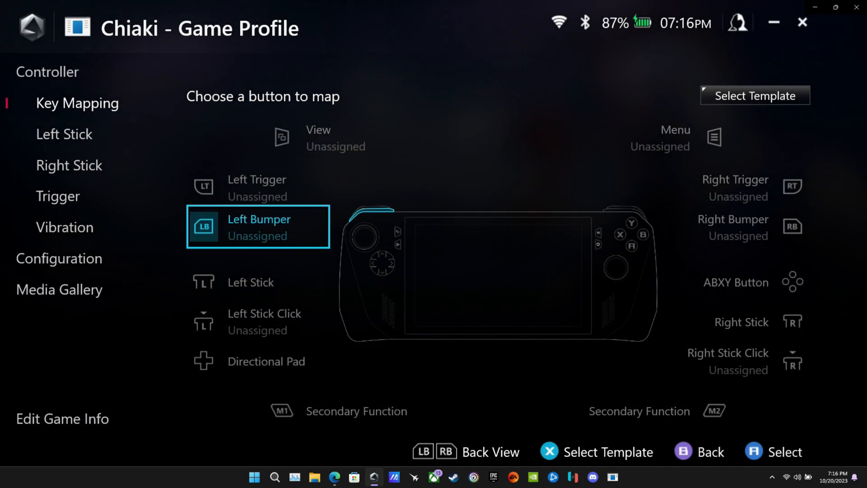
{"action": "left_click", "coordinate": [57, 196]}
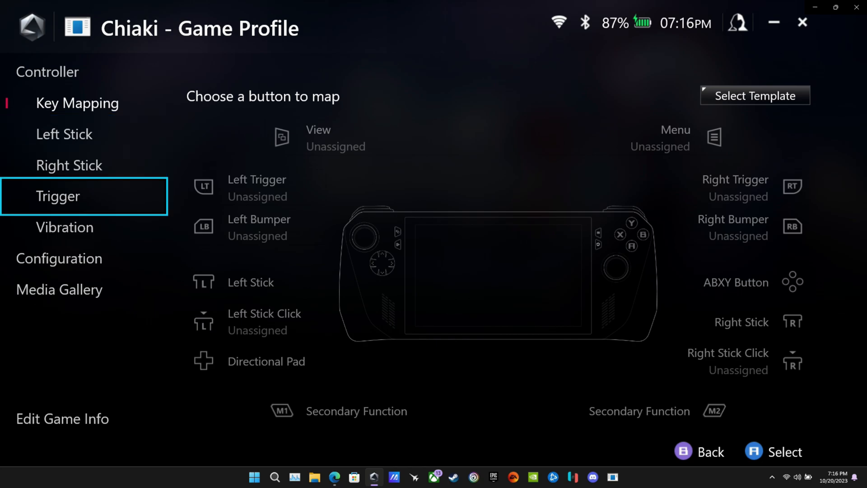
{"action": "left_click", "coordinate": [63, 418]}
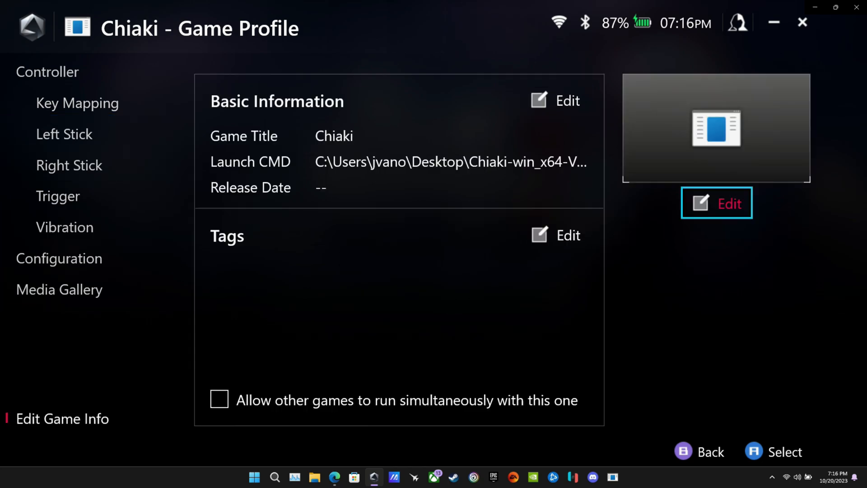
Set the downloaded image from Downloads as Chiaki's custom cover art and confirm it
{"action": "left_click", "coordinate": [716, 202]}
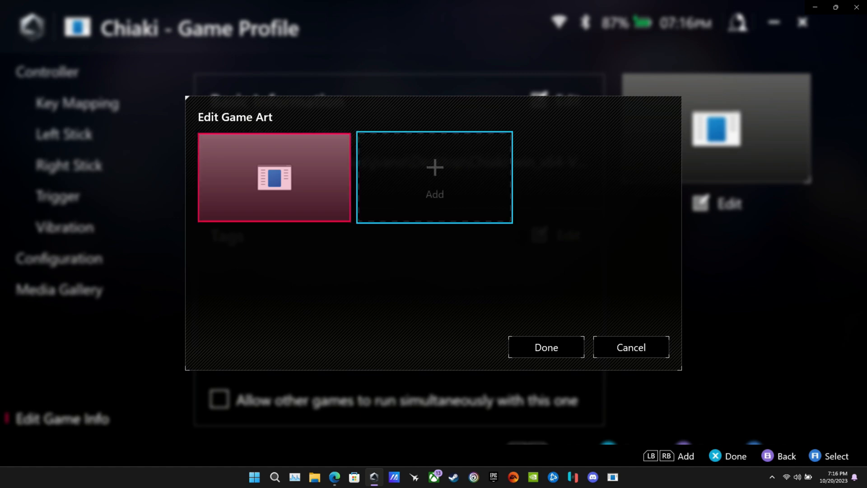
{"action": "left_click", "coordinate": [434, 177]}
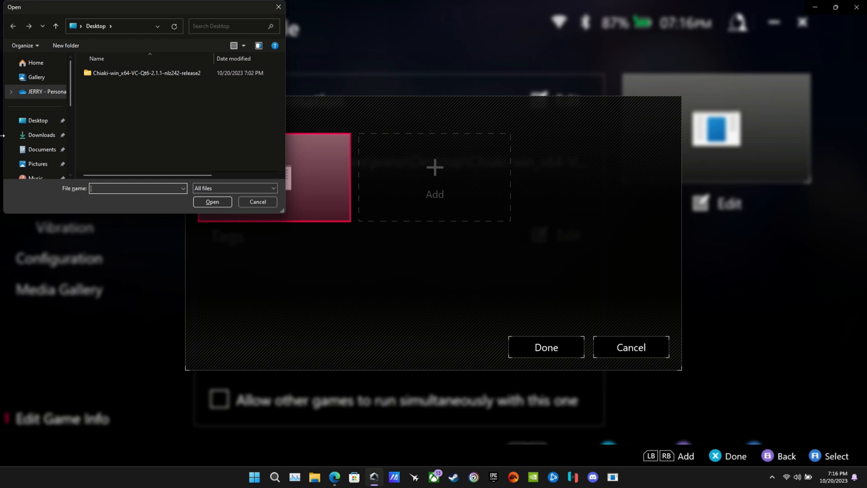
{"action": "left_click", "coordinate": [40, 135]}
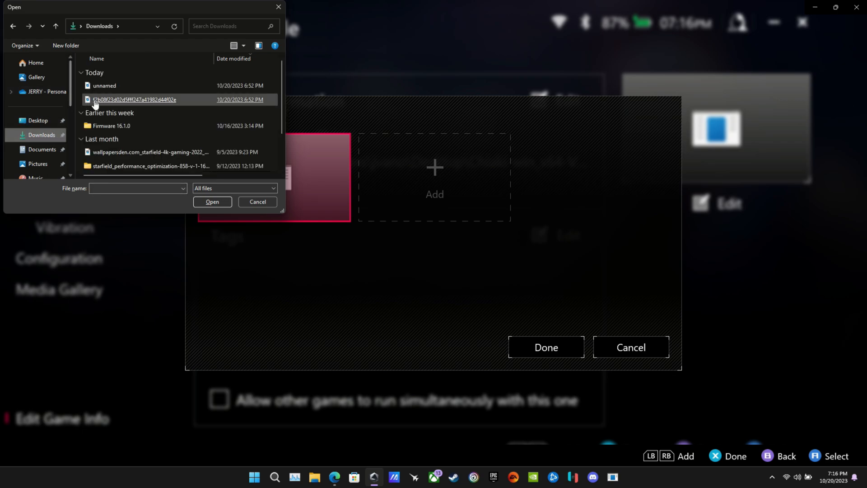
{"action": "left_click", "coordinate": [212, 201]}
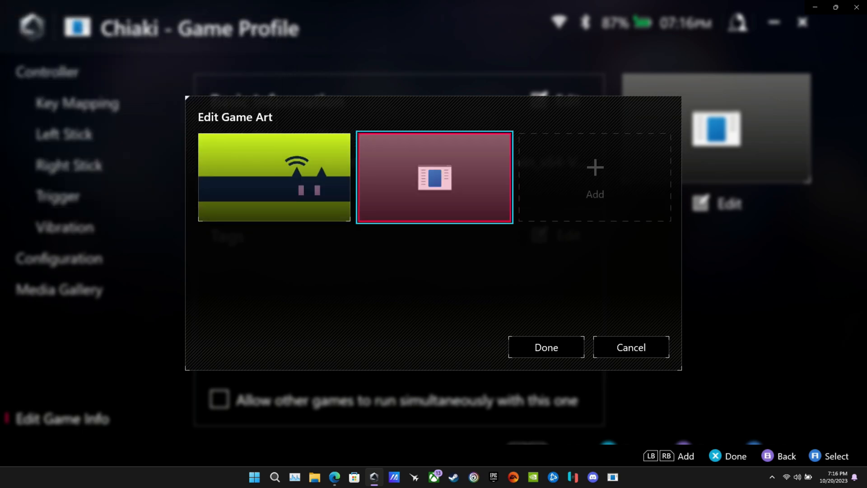
{"action": "left_click", "coordinate": [274, 177]}
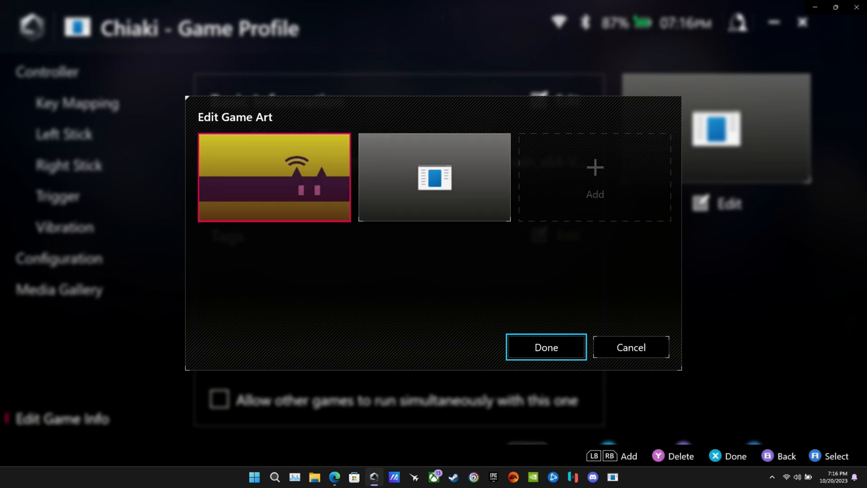
{"action": "left_click", "coordinate": [546, 346]}
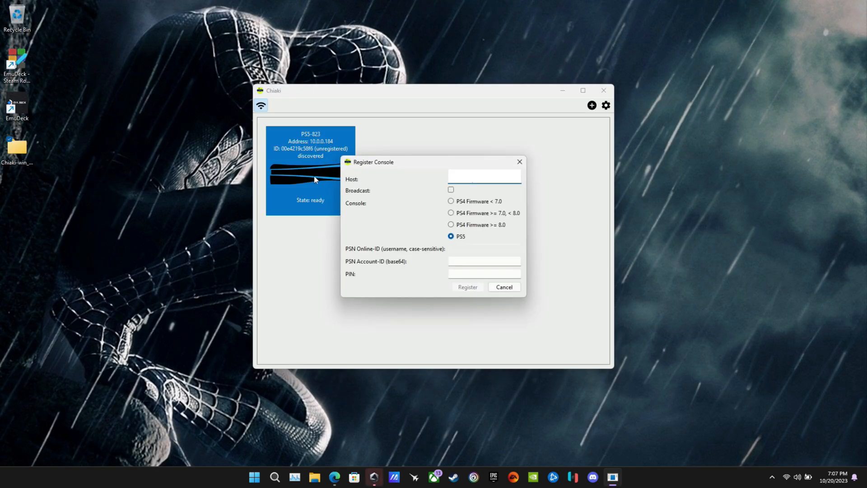
{"action": "mouse_move", "coordinate": [480, 209]}
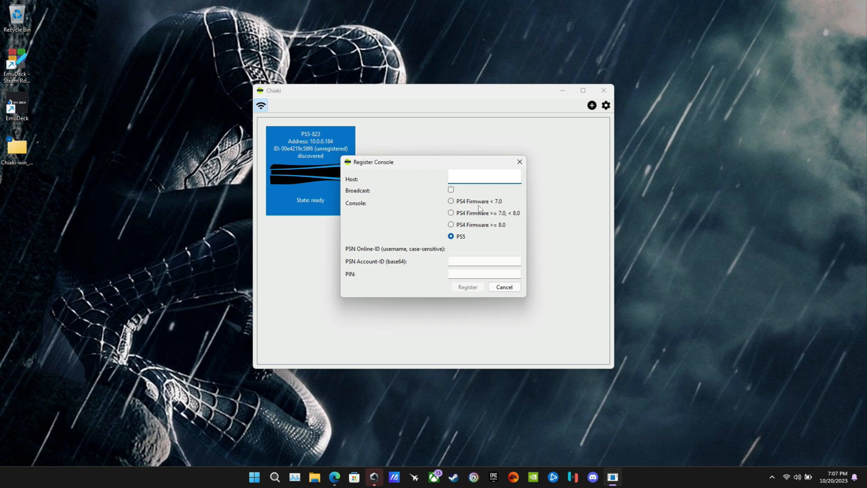
{"action": "mouse_move", "coordinate": [437, 246]}
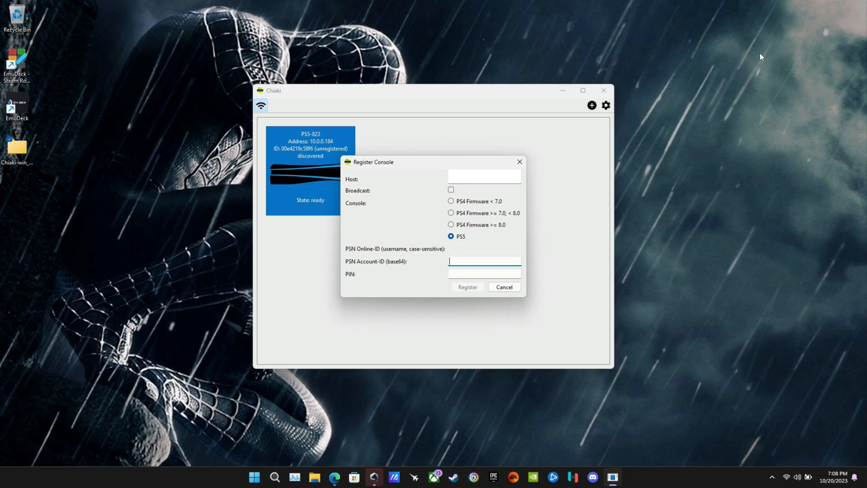
Paste the copied PSN Account-ID into the registration form and move to the PIN field
{"action": "right_click", "coordinate": [483, 261]}
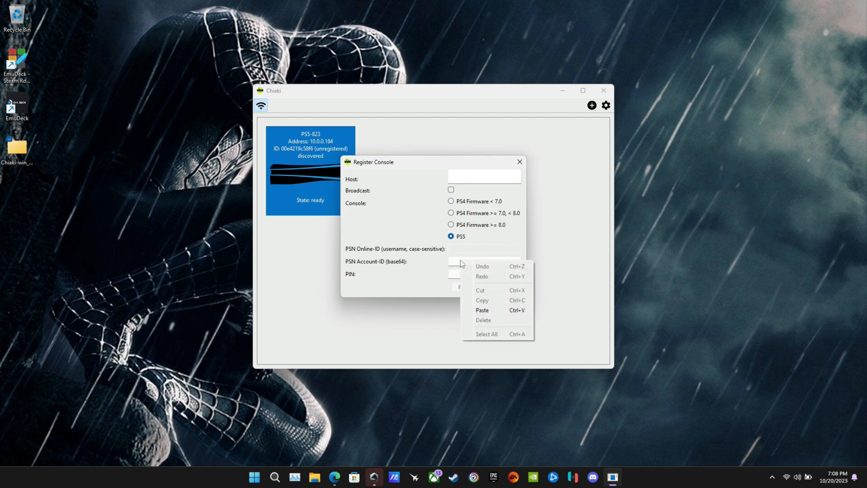
{"action": "left_click", "coordinate": [485, 314]}
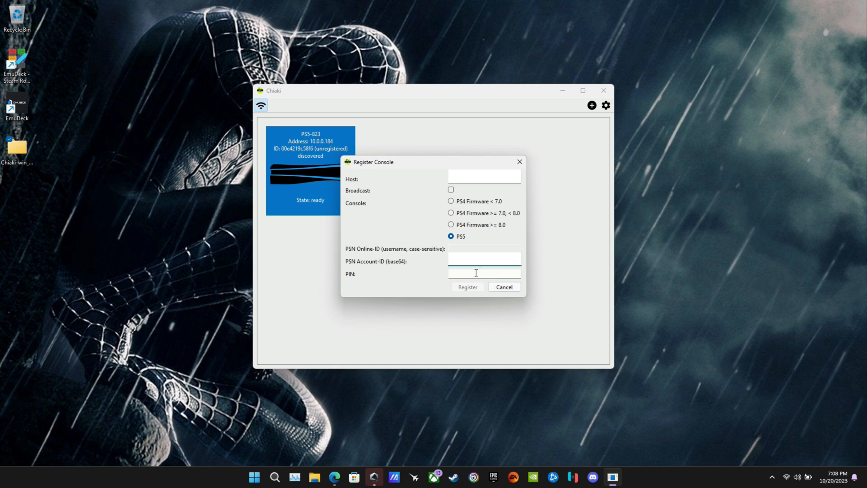
{"action": "left_click", "coordinate": [484, 273]}
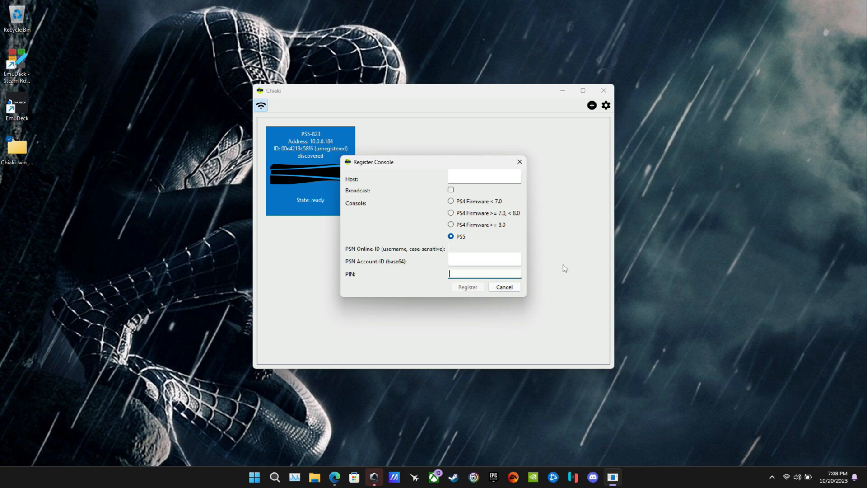